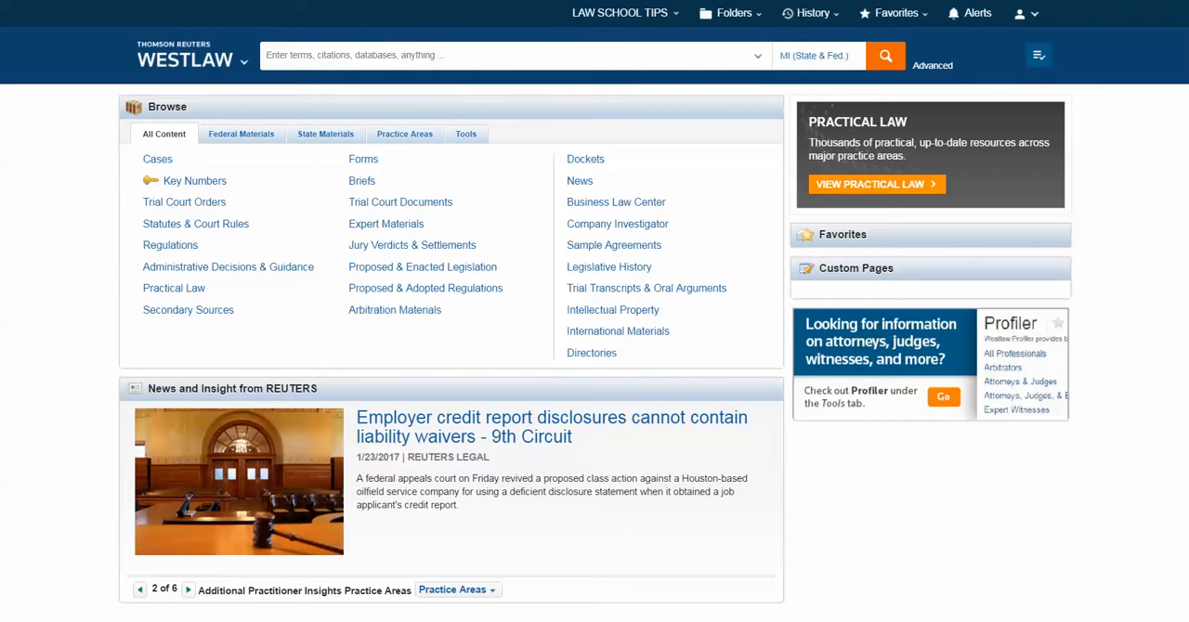
- Go to the Briefs collection and choose the Ohio state briefs source
click(189, 591)
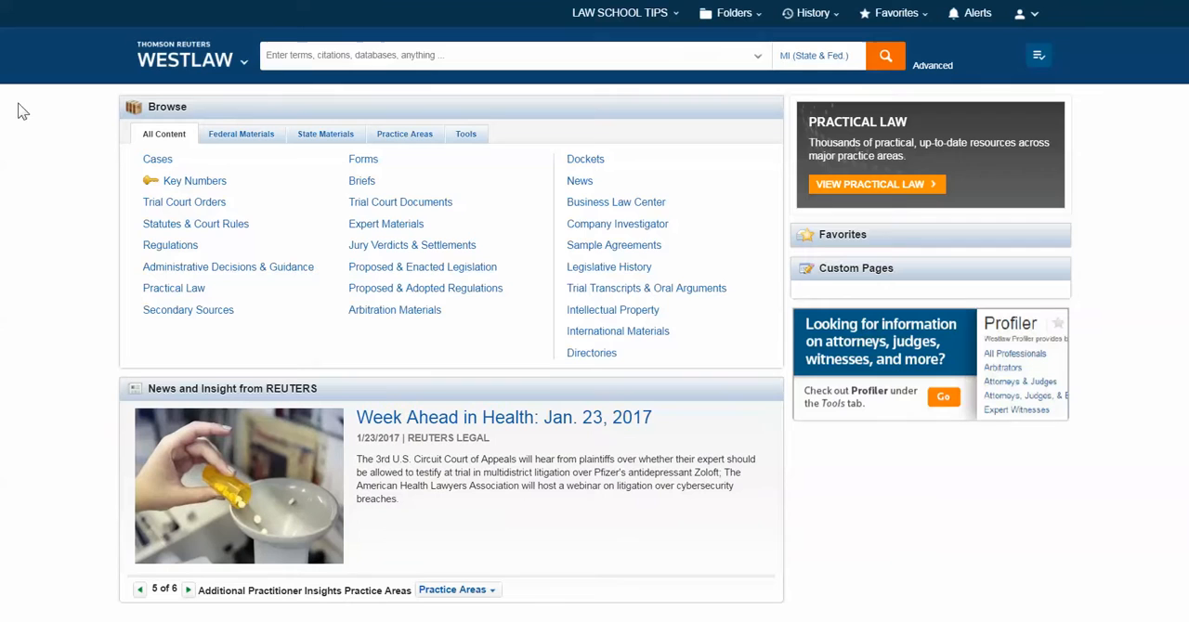
mouse_move(41, 117)
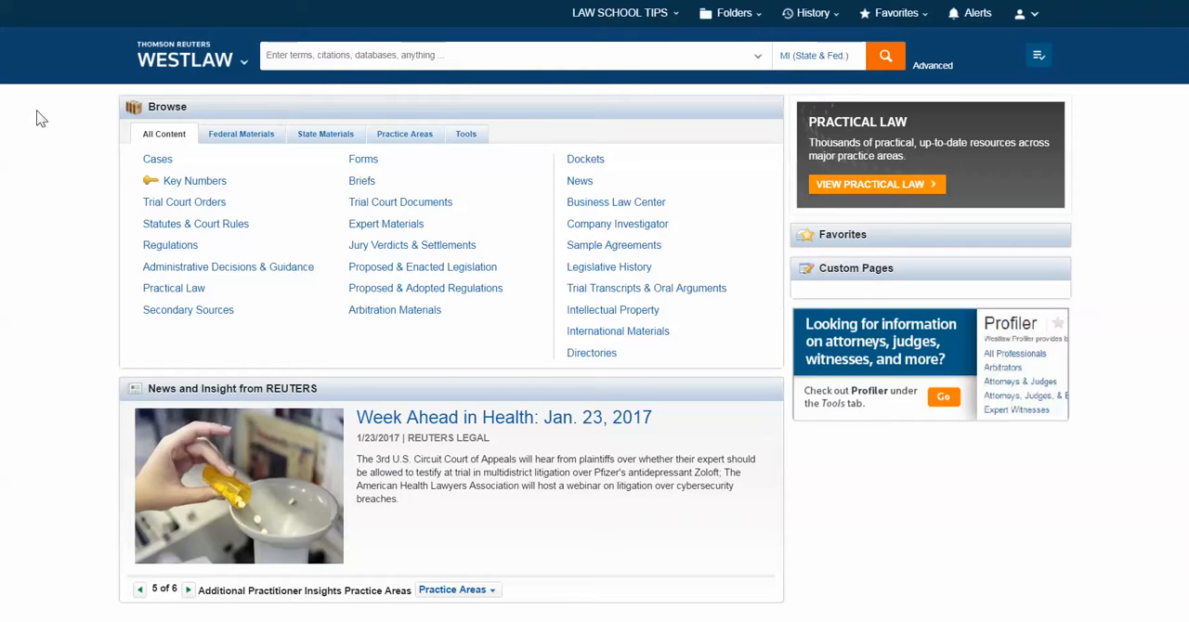
mouse_move(163, 169)
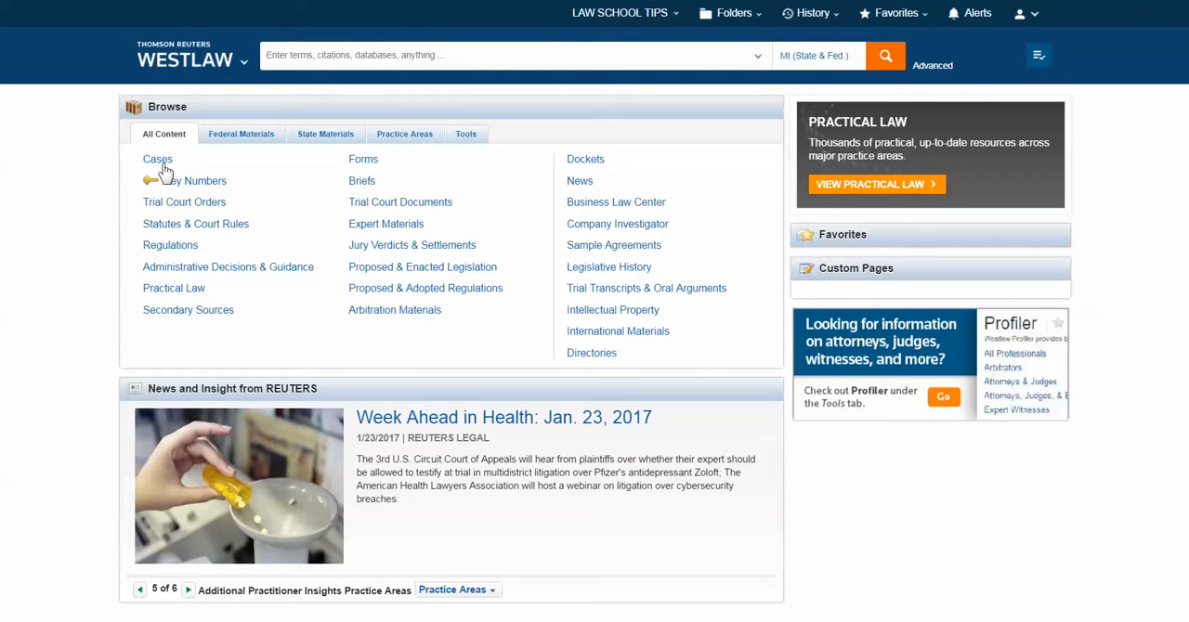
mouse_move(495, 322)
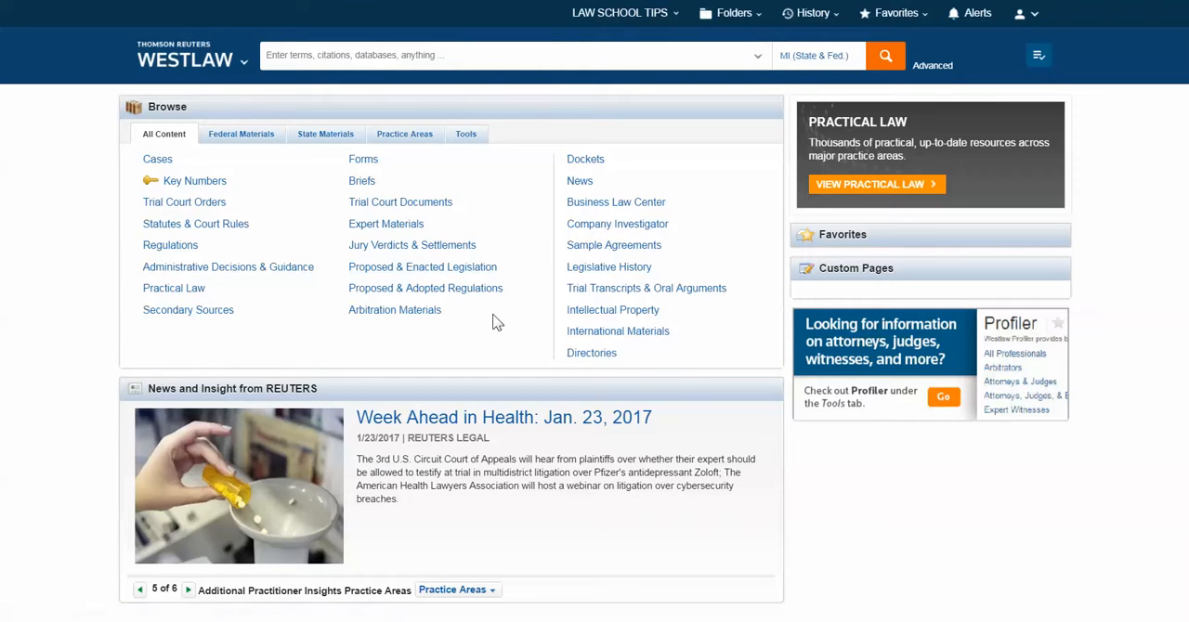
mouse_move(508, 334)
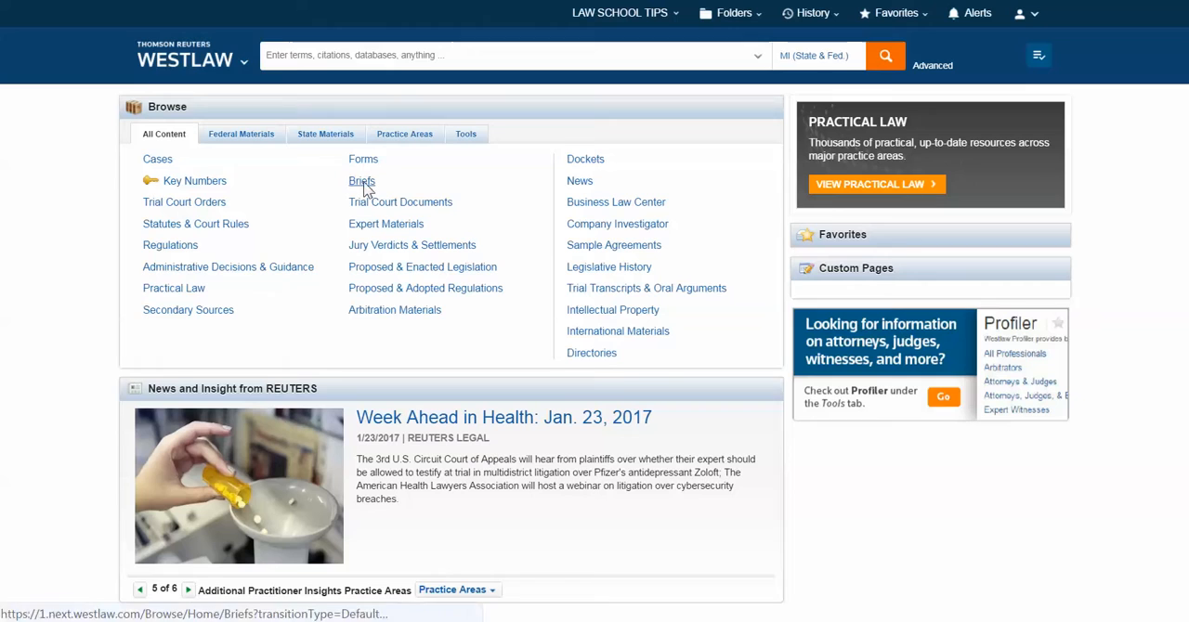
click(361, 182)
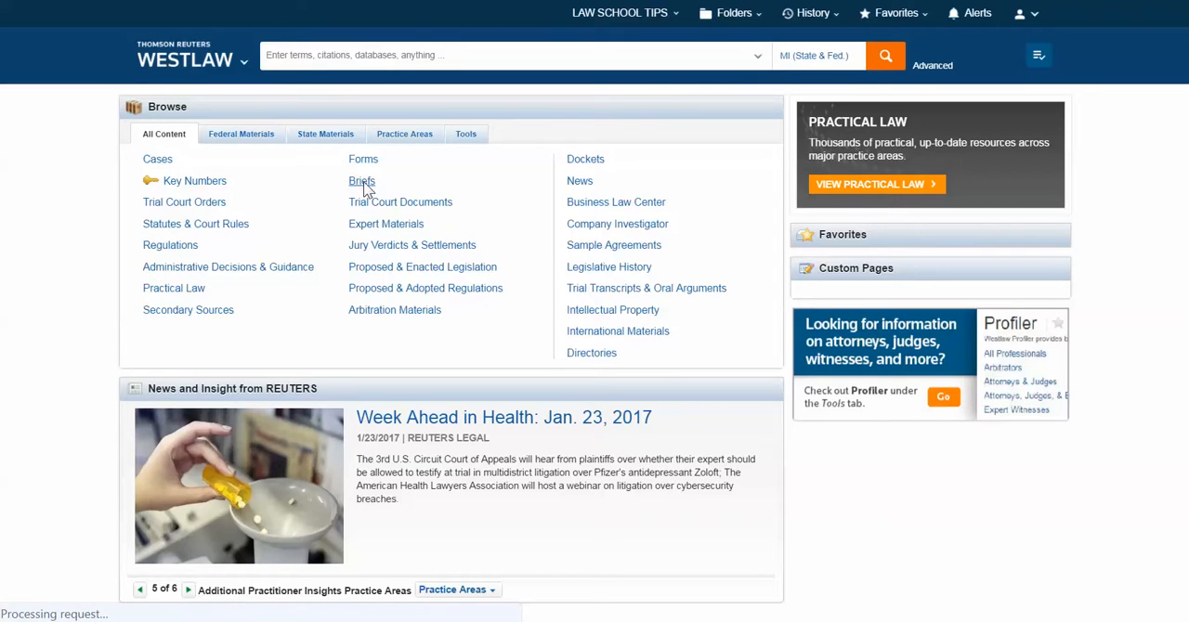
click(360, 182)
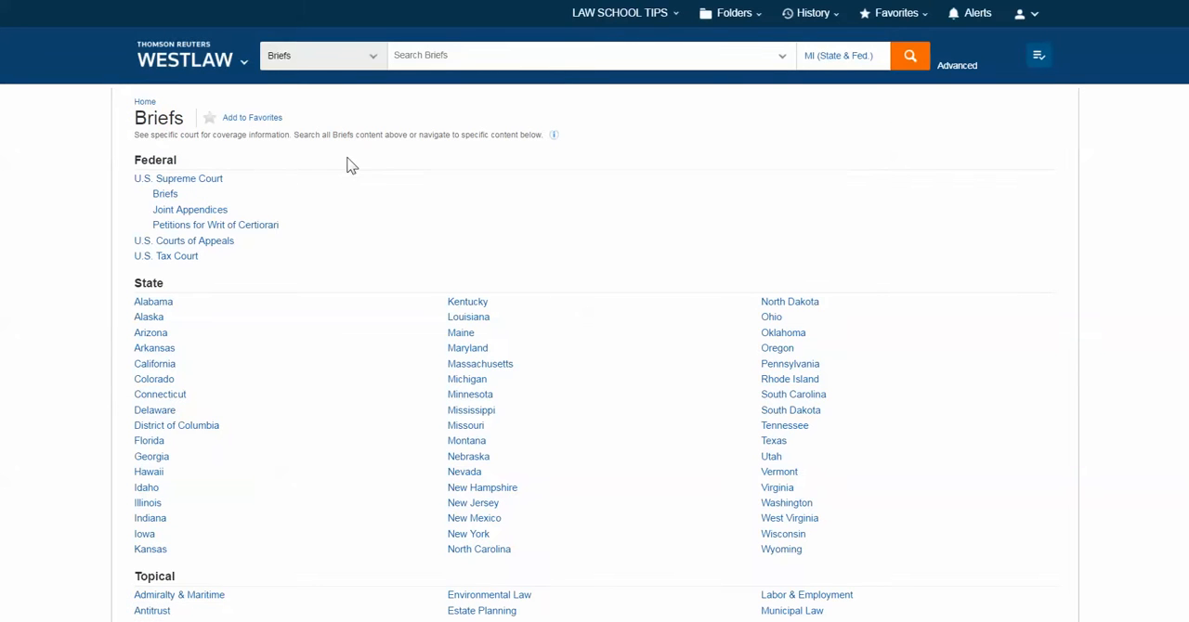
mouse_move(435, 82)
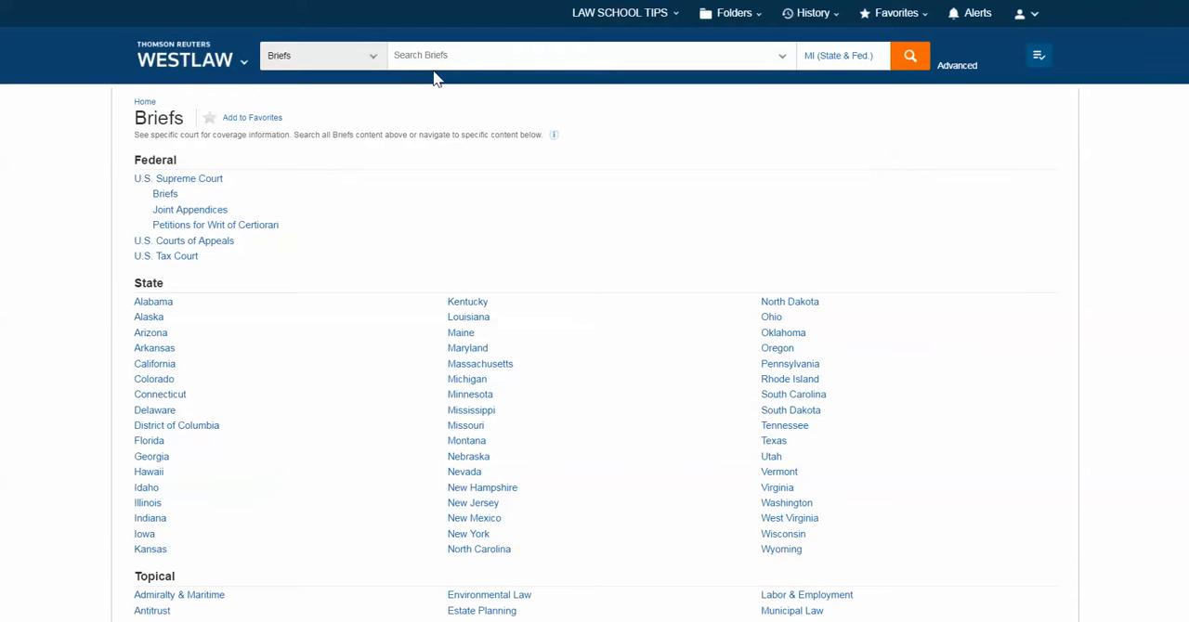
mouse_move(833, 85)
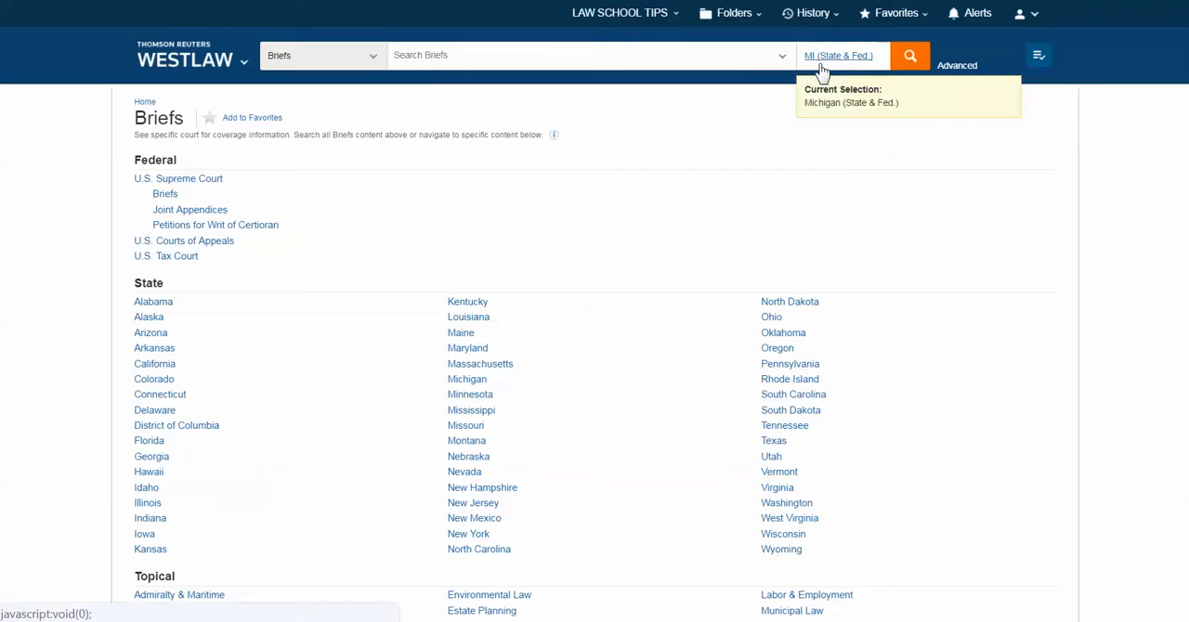
mouse_move(207, 219)
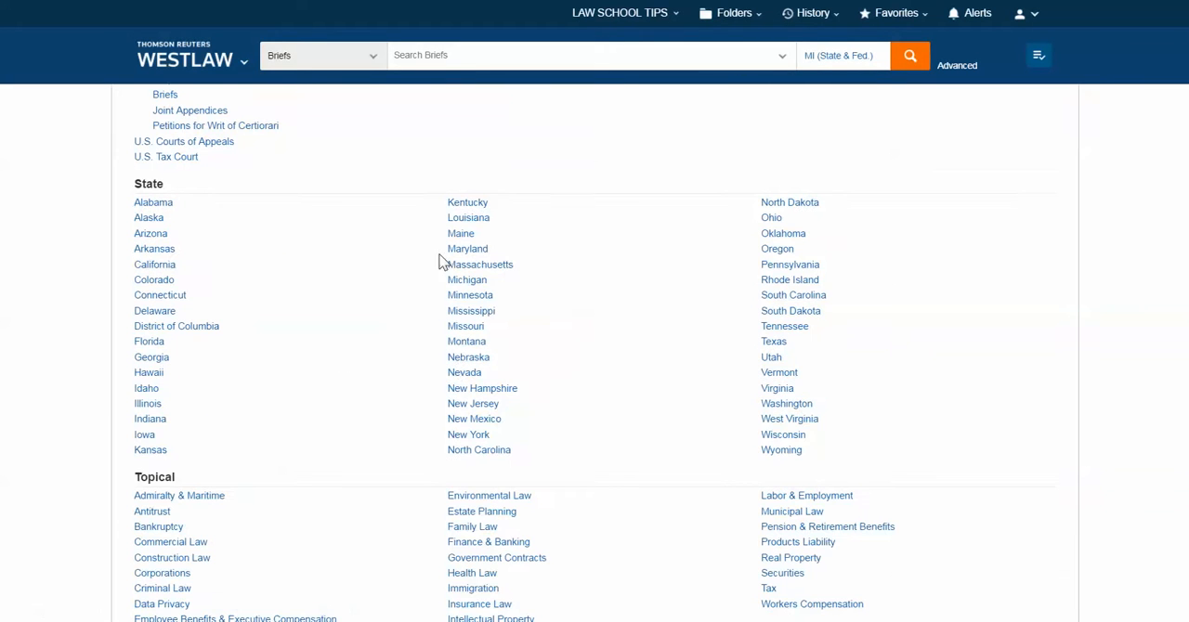
scroll(down, 3)
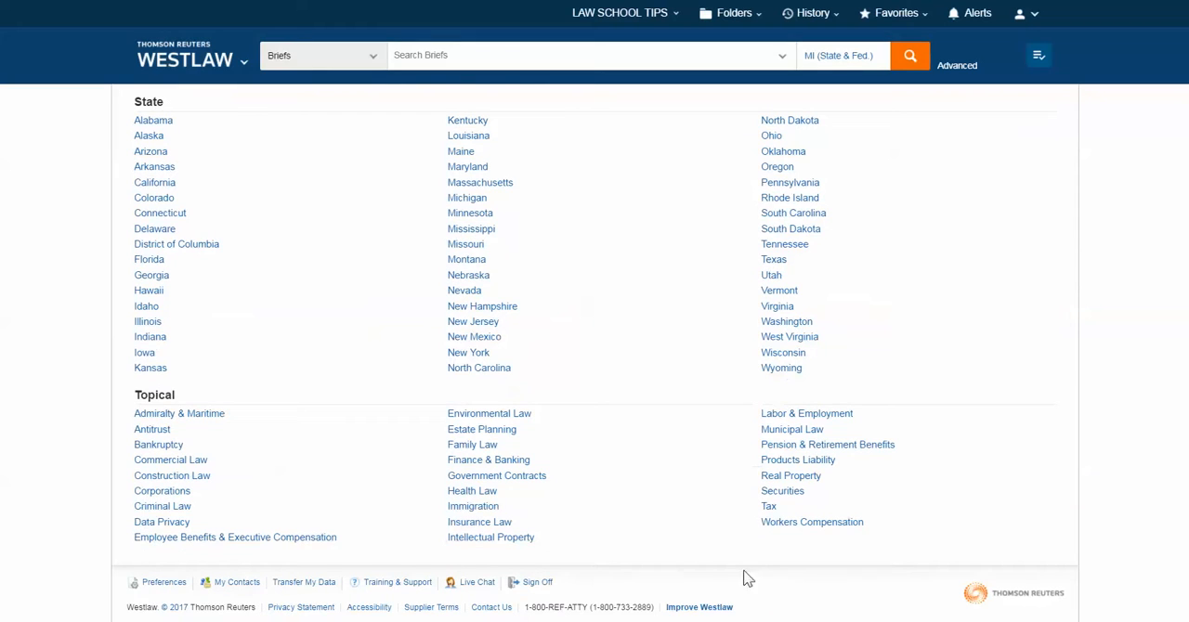
mouse_move(673, 520)
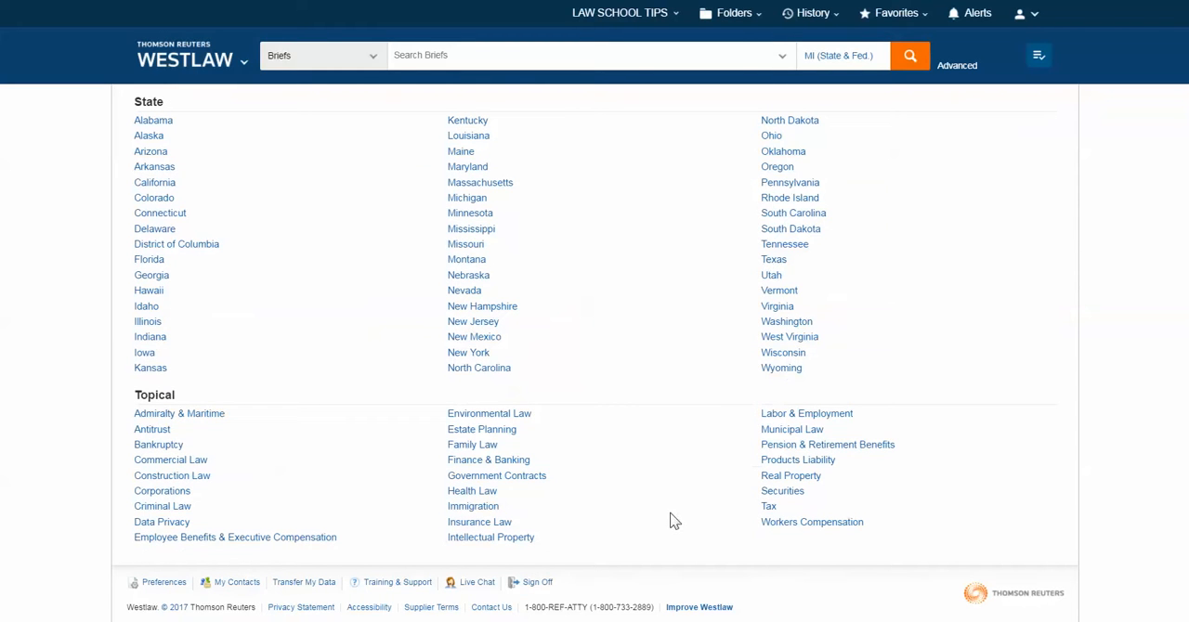
mouse_move(676, 494)
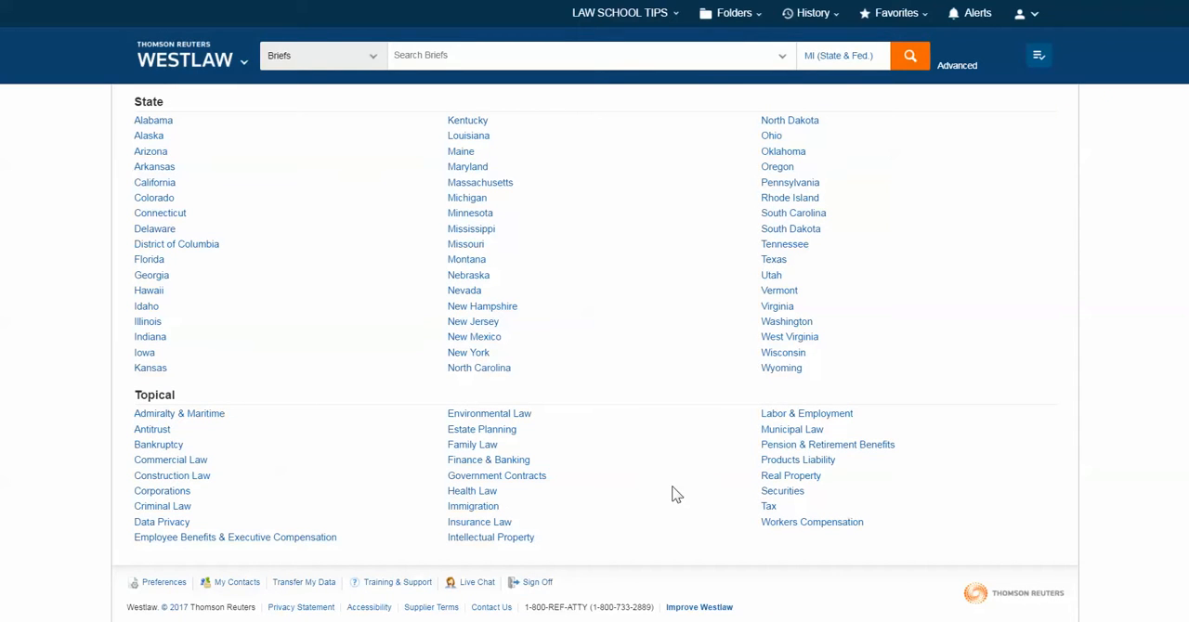
mouse_move(779, 139)
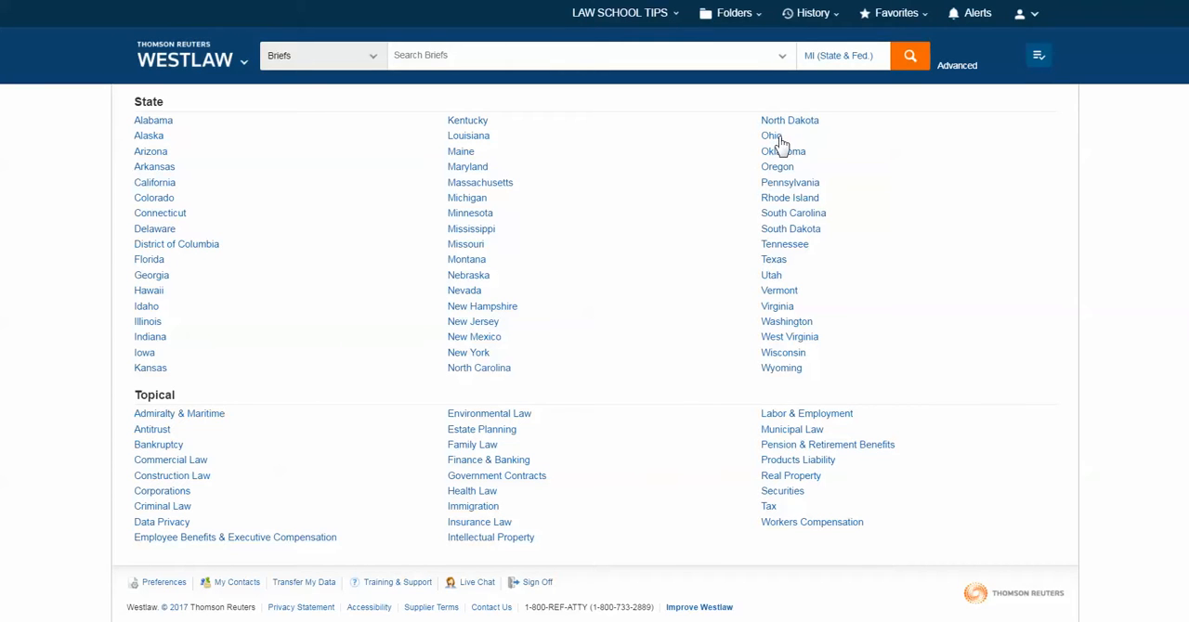
click(769, 136)
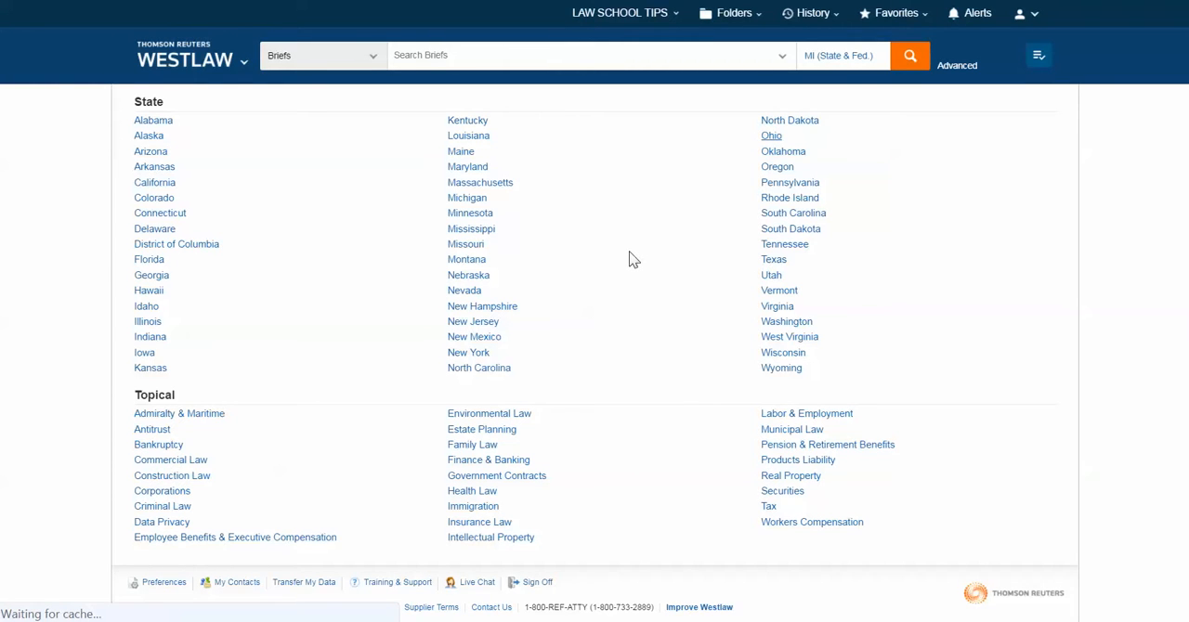
- From the Ohio Briefs page, start an Advanced search
click(770, 136)
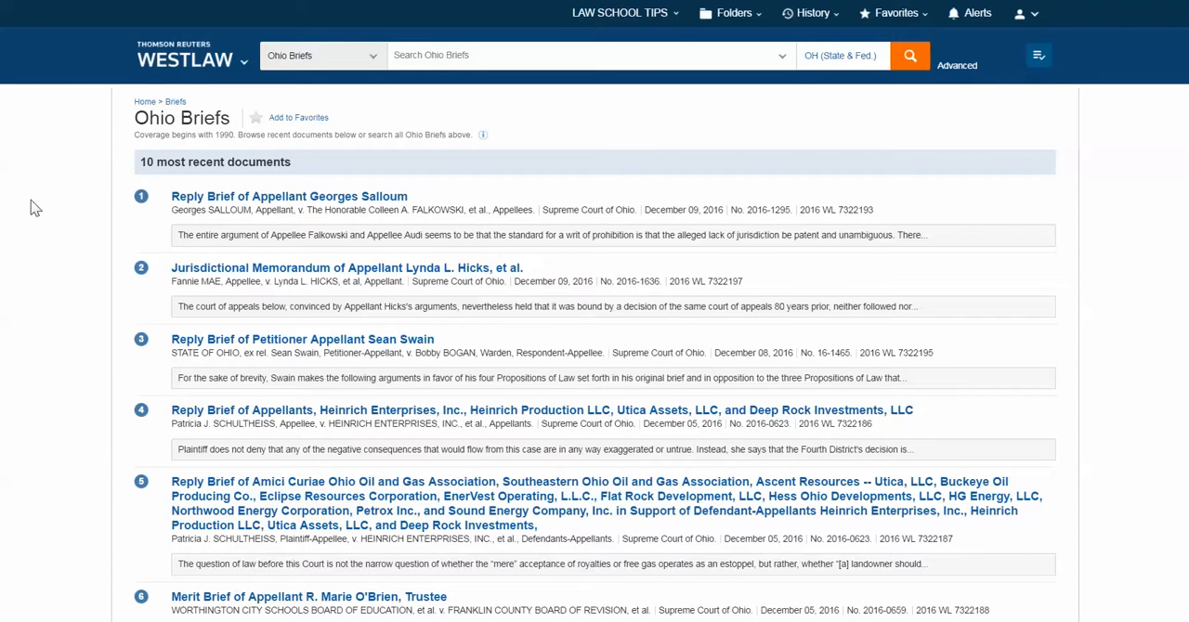
mouse_move(193, 453)
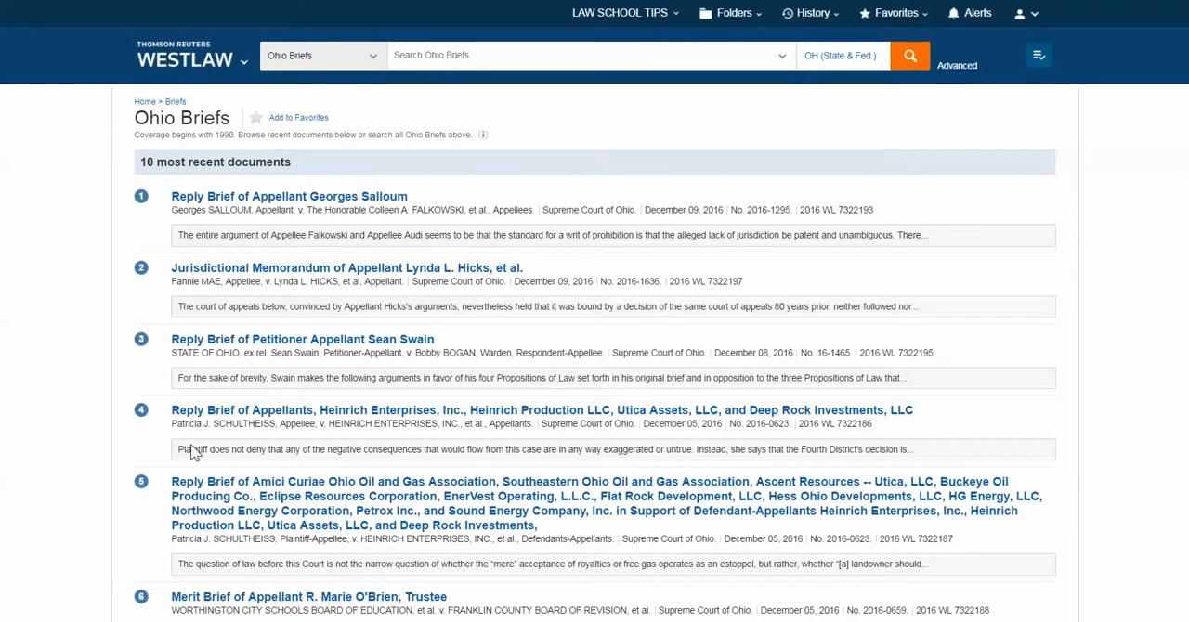
mouse_move(487, 134)
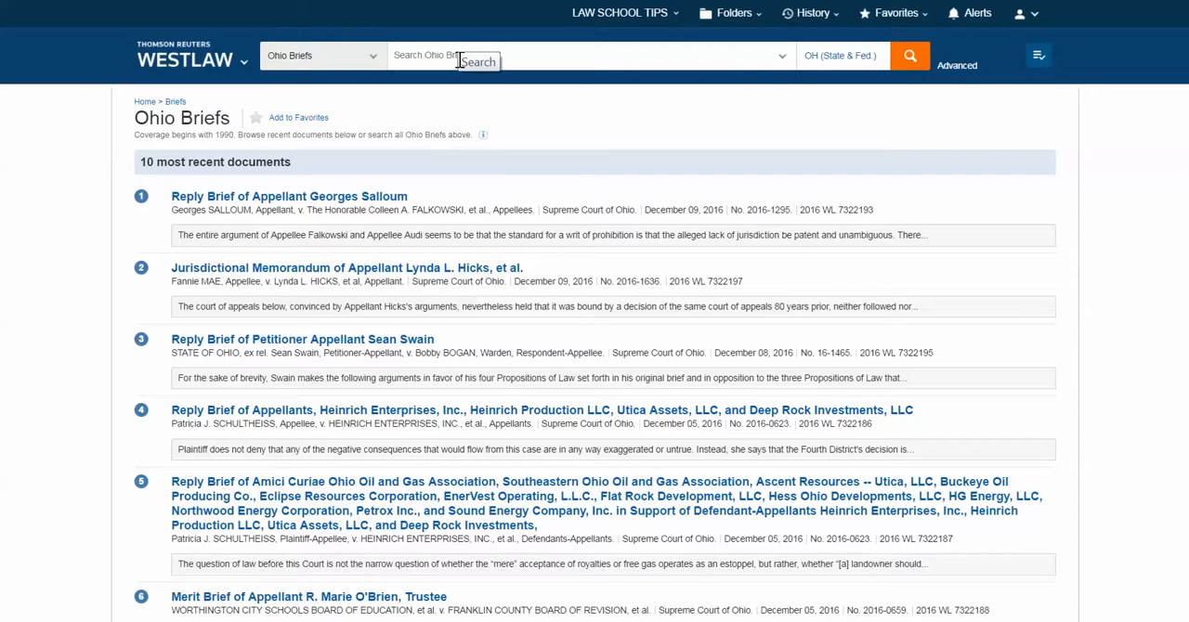
mouse_move(957, 65)
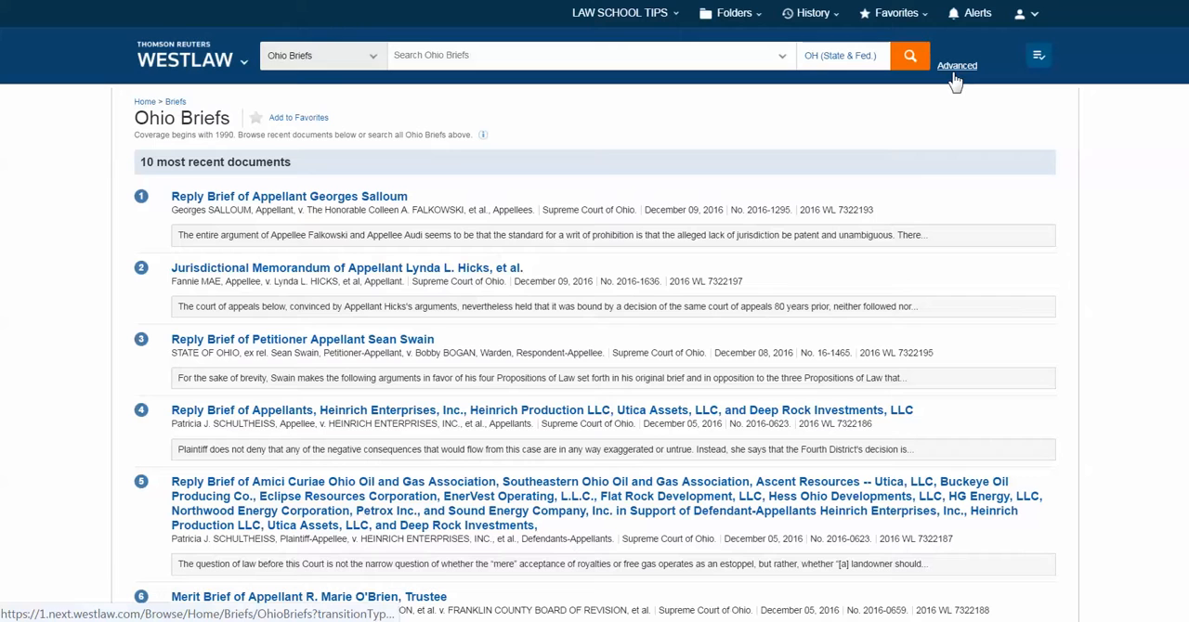
mouse_move(959, 80)
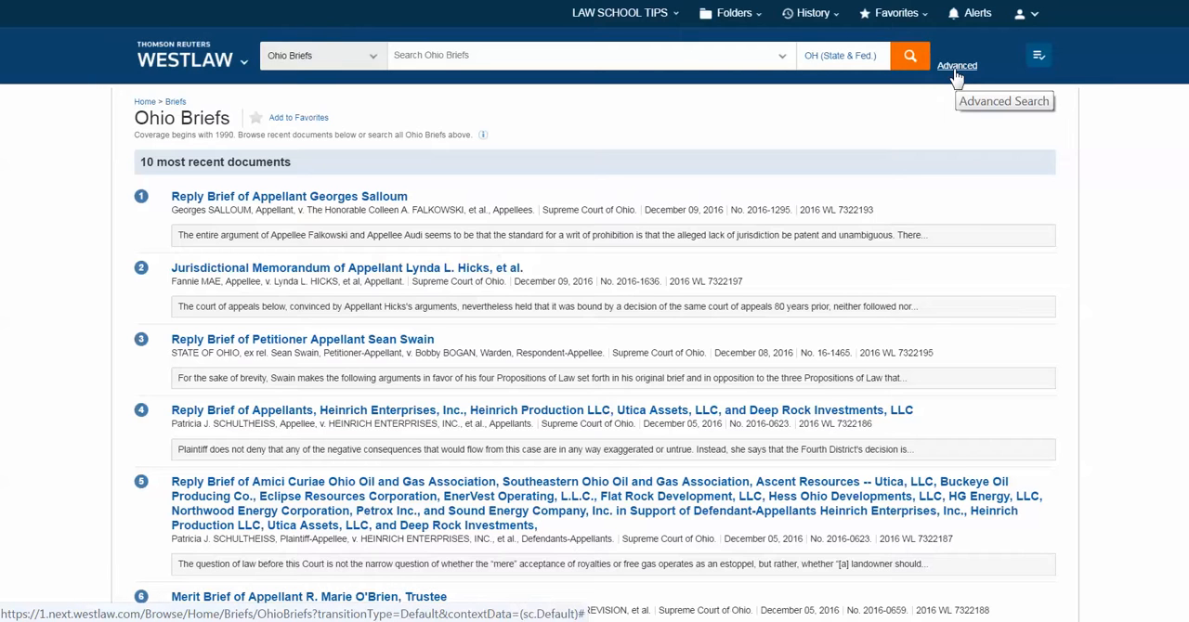
click(955, 65)
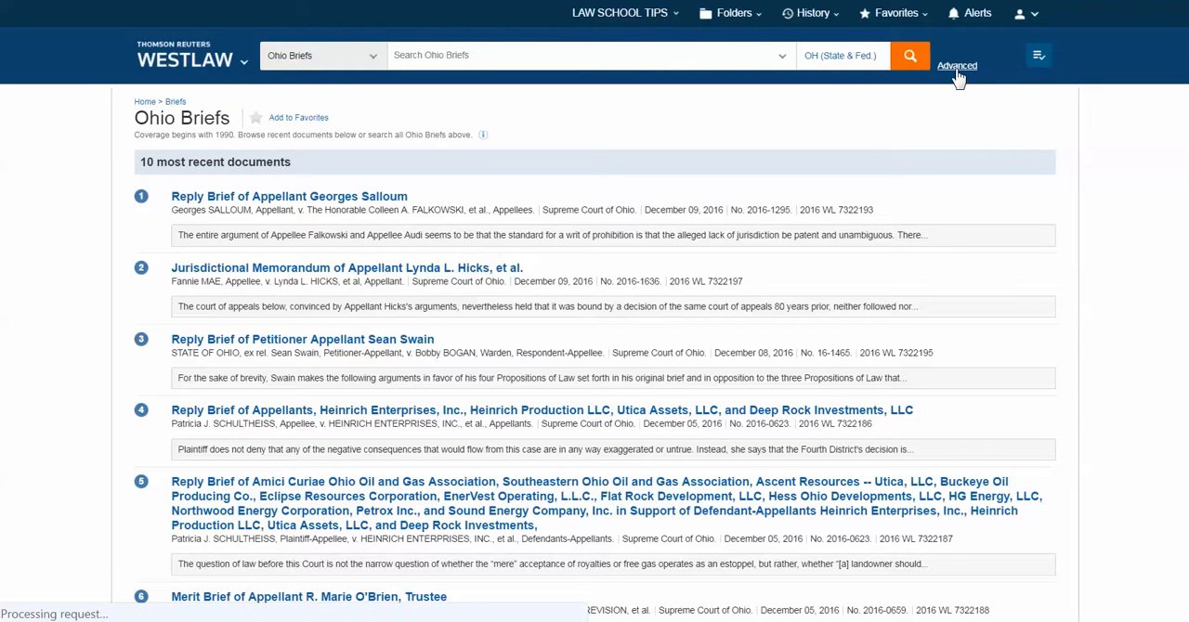
- Search Ohio Briefs requiring all of the terms 'employment discrimination'
click(955, 64)
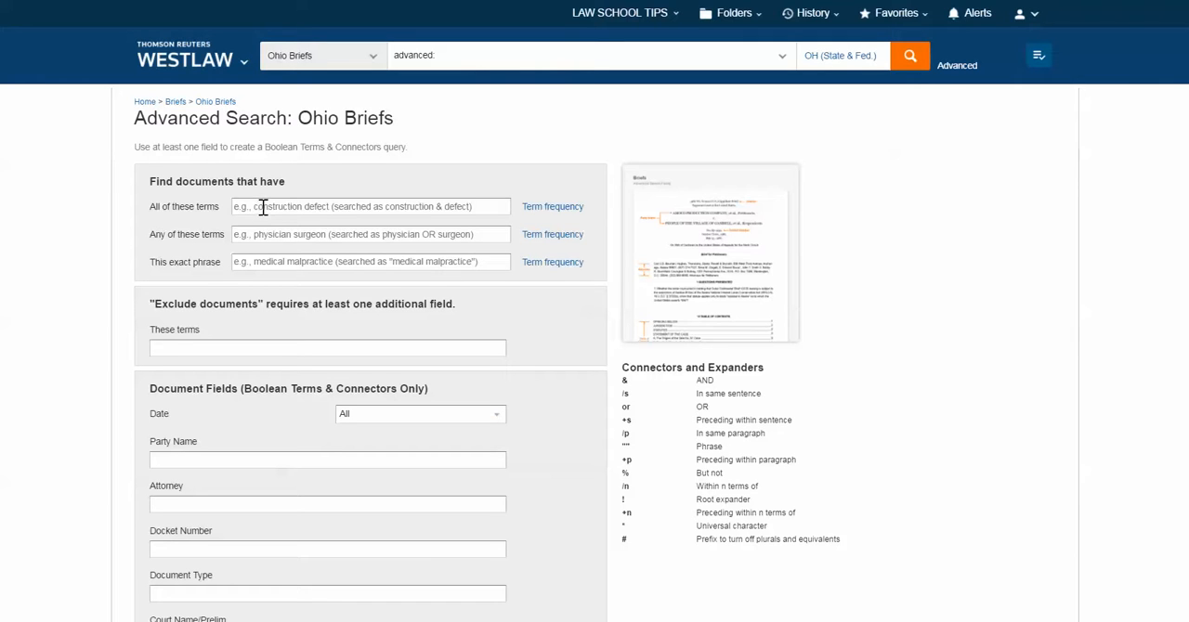
text(employment discrimination)
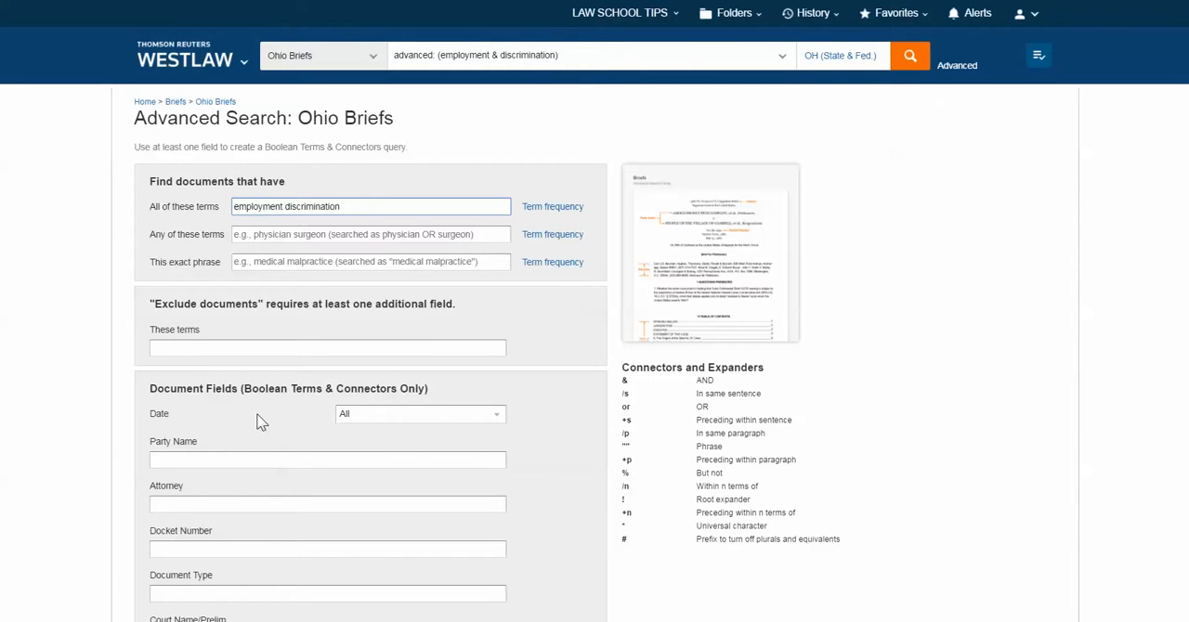
scroll(down, 3)
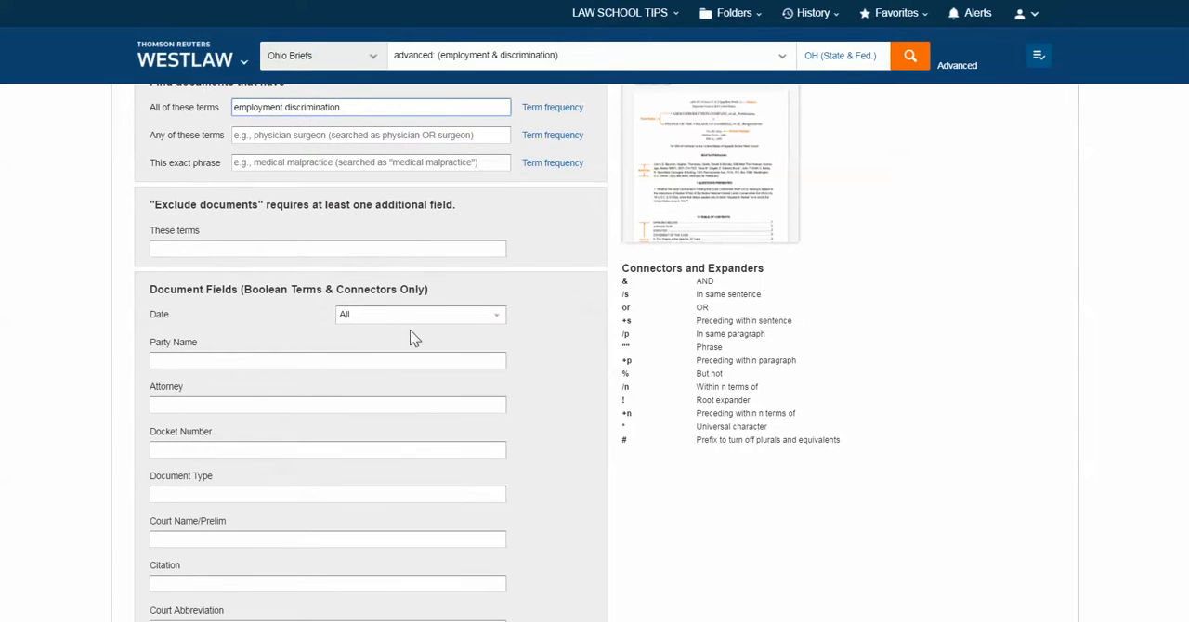
scroll(down, 3)
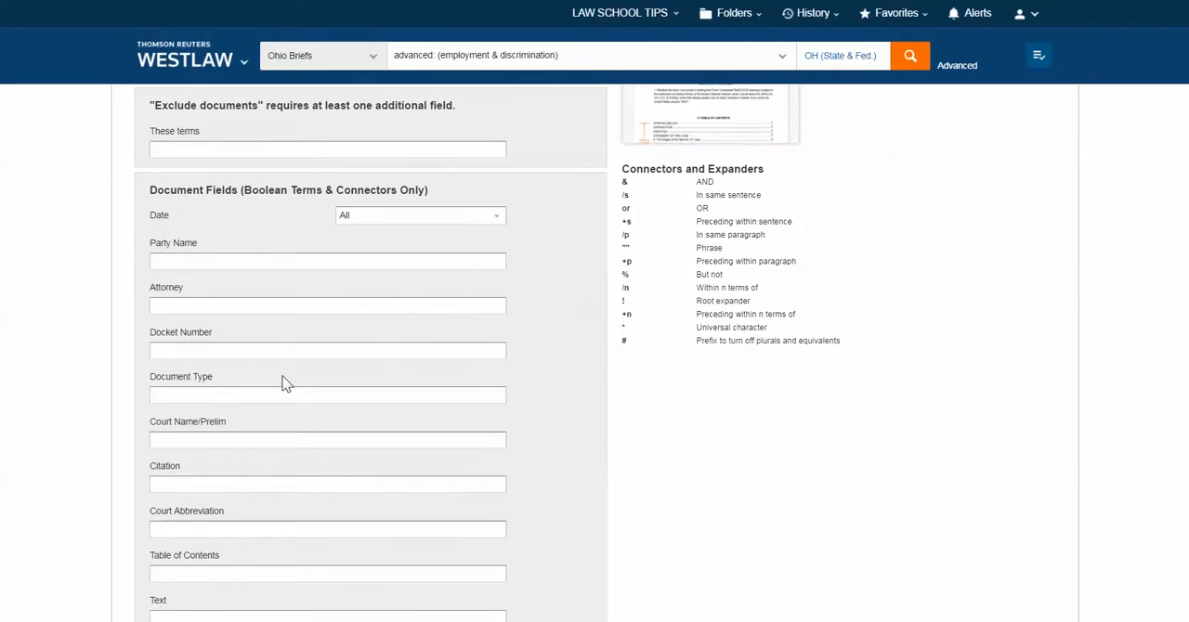
scroll(down, 3)
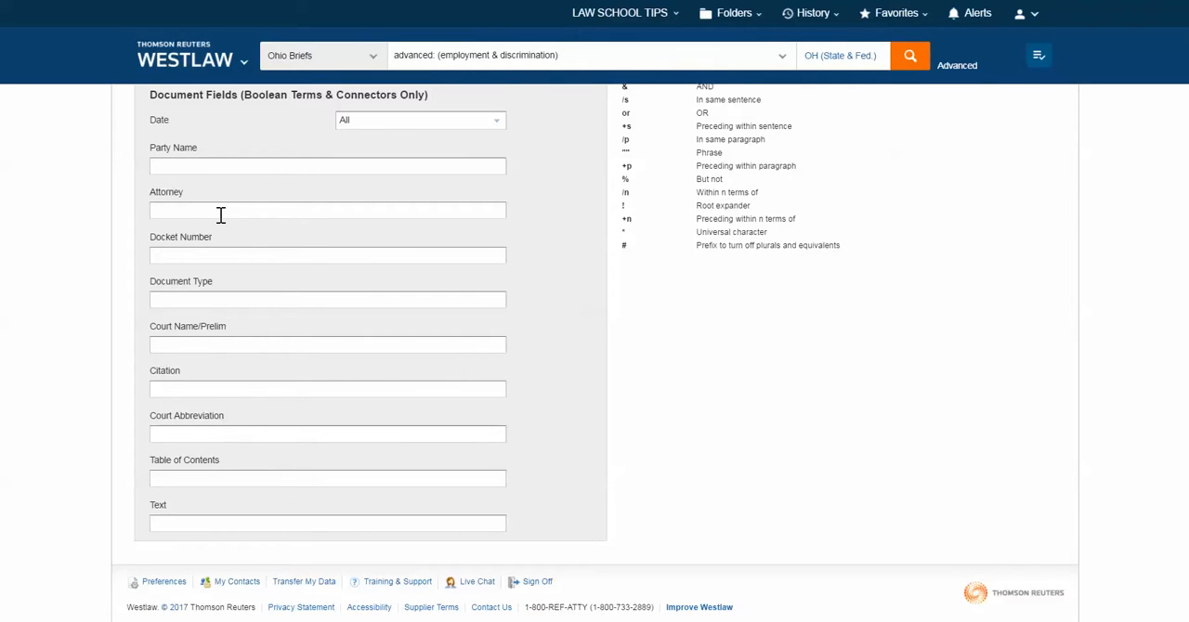
mouse_move(245, 219)
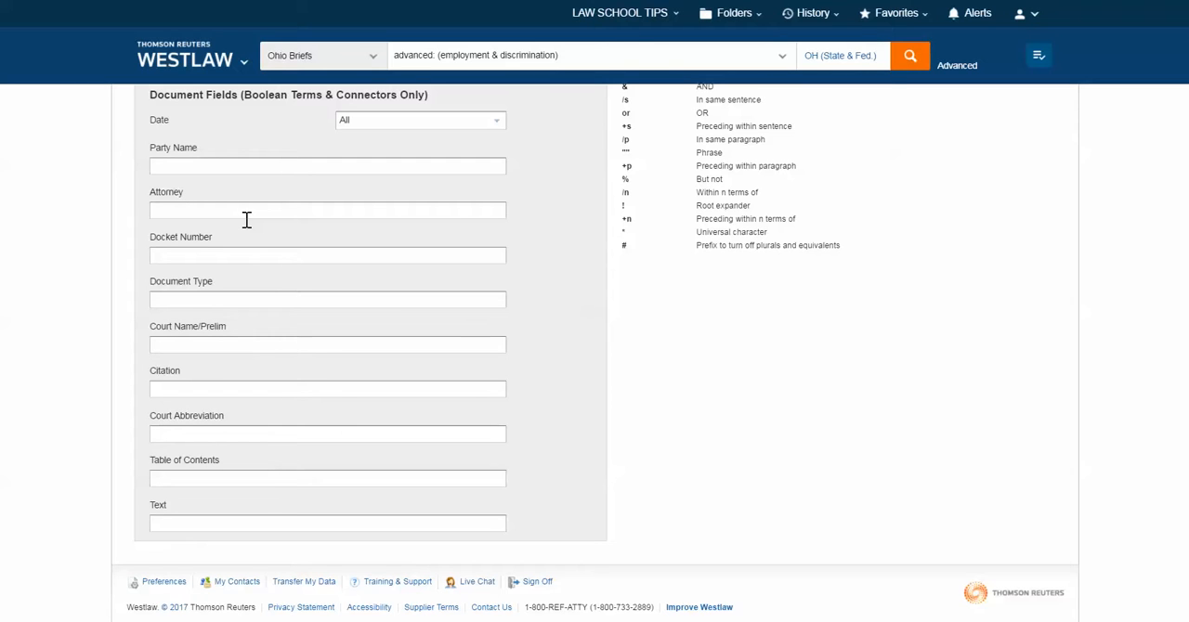
mouse_move(234, 345)
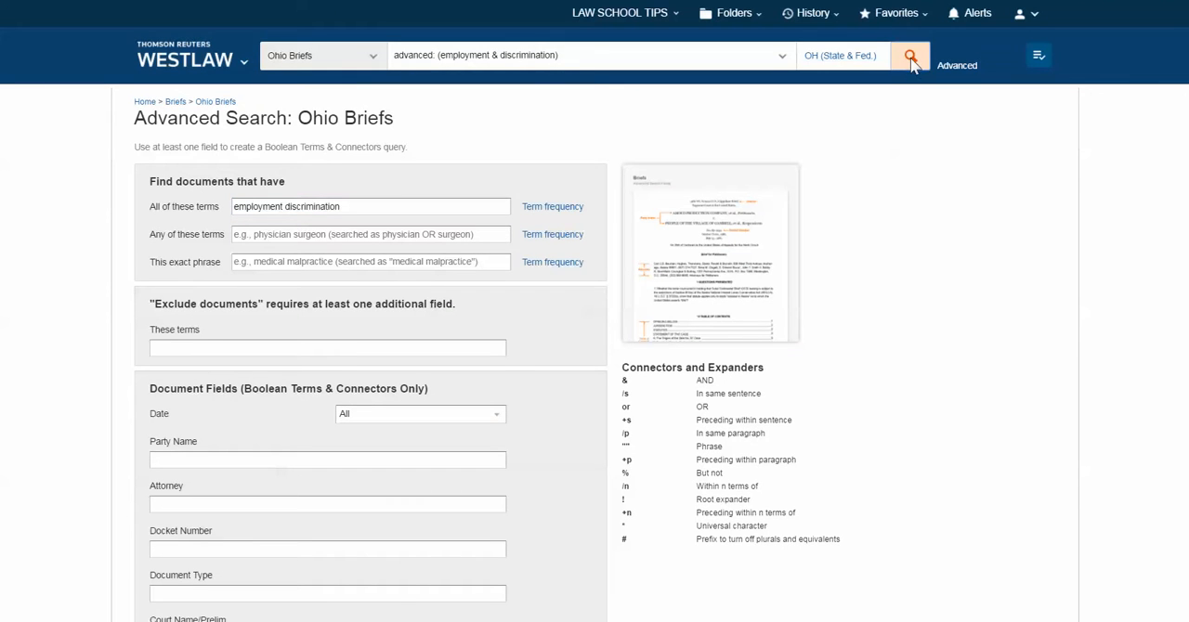
click(912, 54)
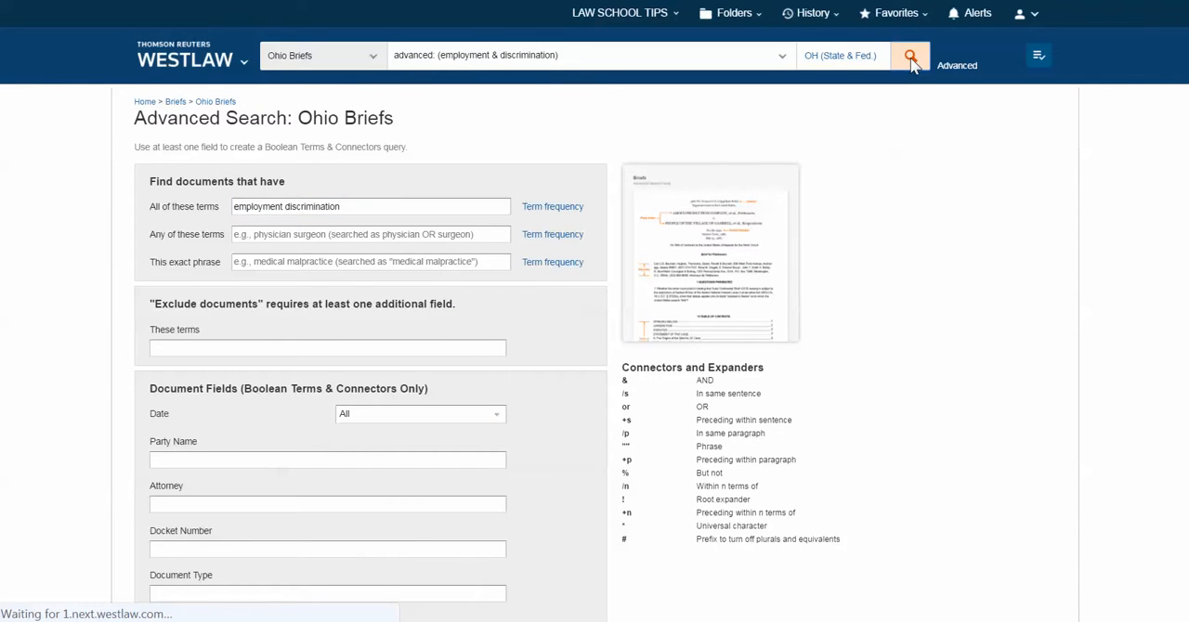
- Resubmit the search to get 10,000 results and begin entering 'age' to narrow them
click(912, 53)
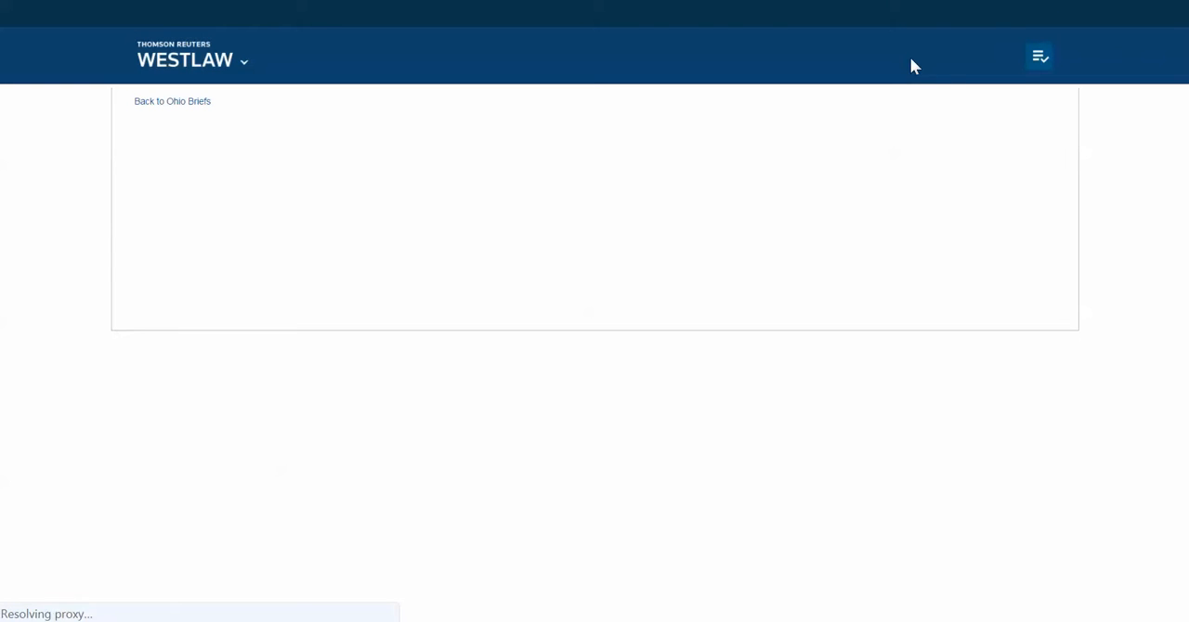
click(911, 54)
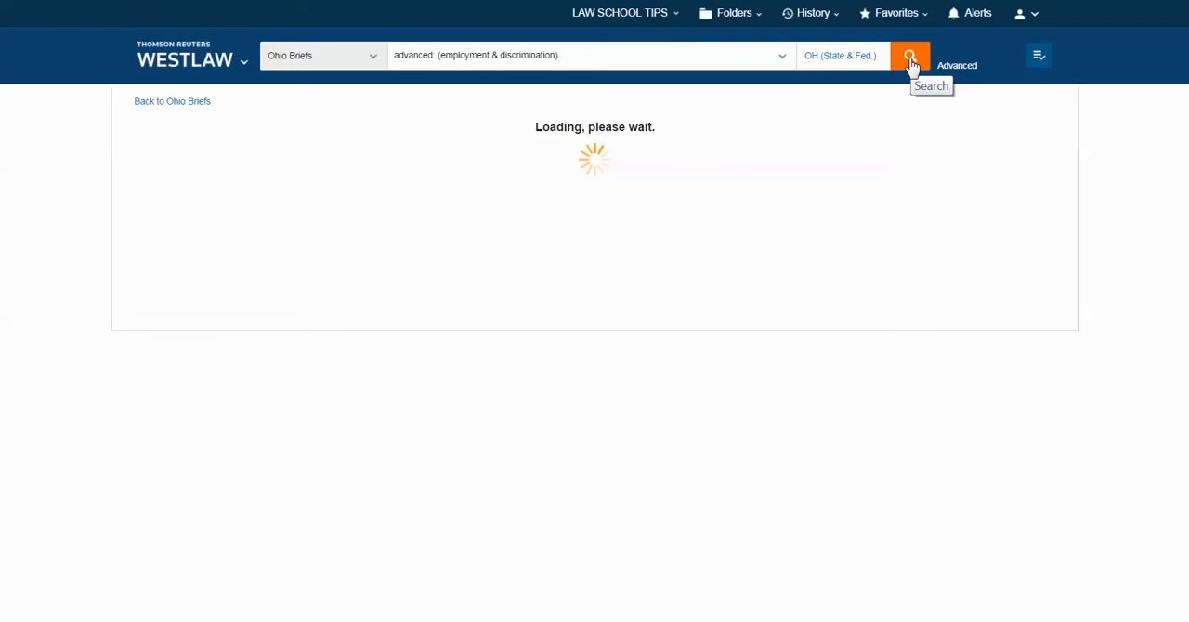
click(911, 54)
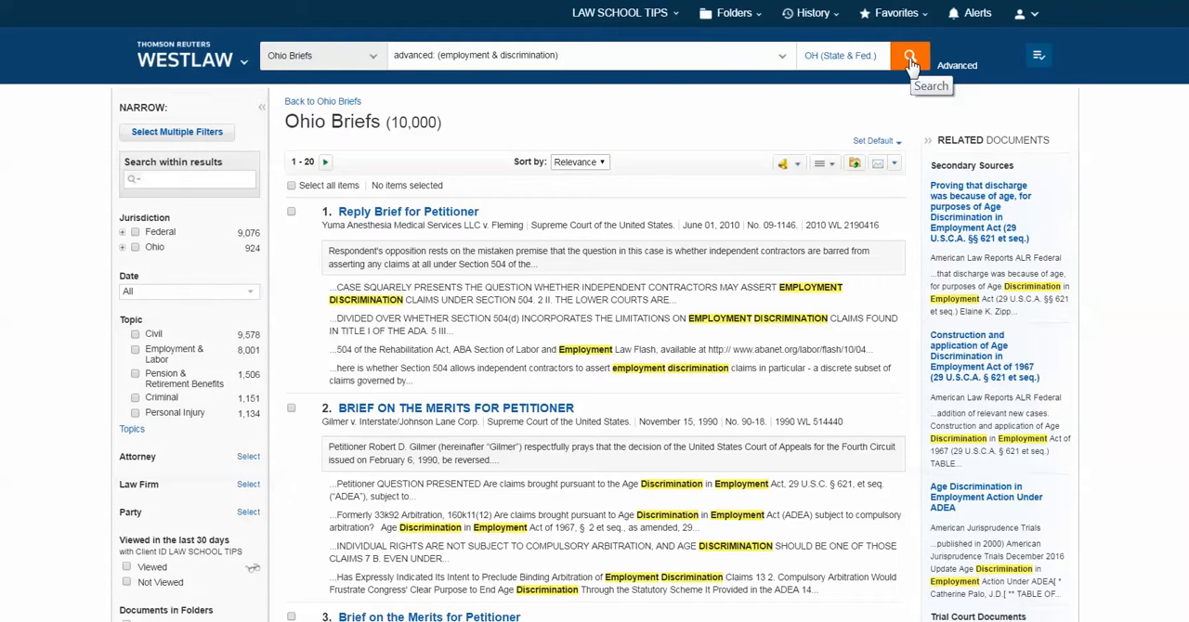
mouse_move(398, 119)
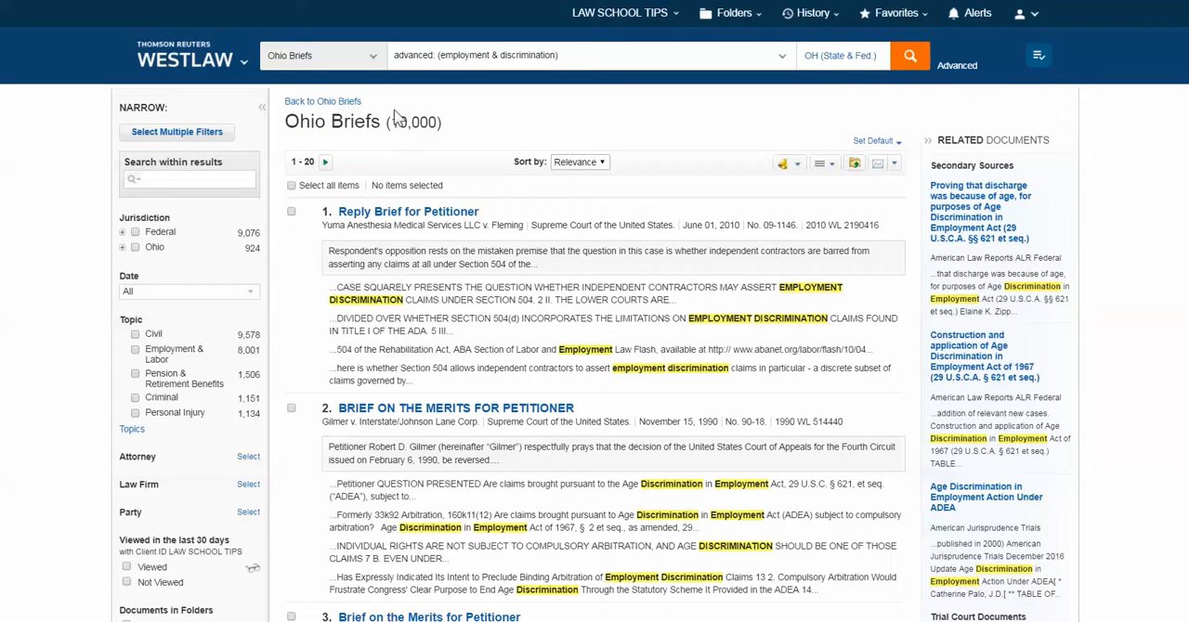
mouse_move(468, 123)
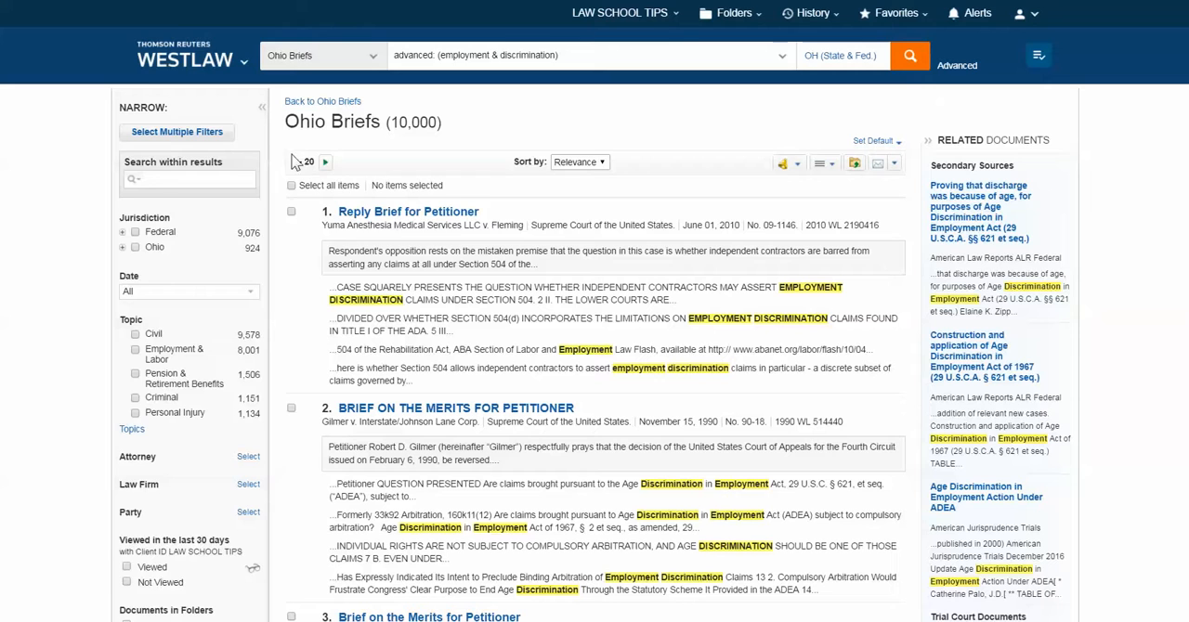
text(age)
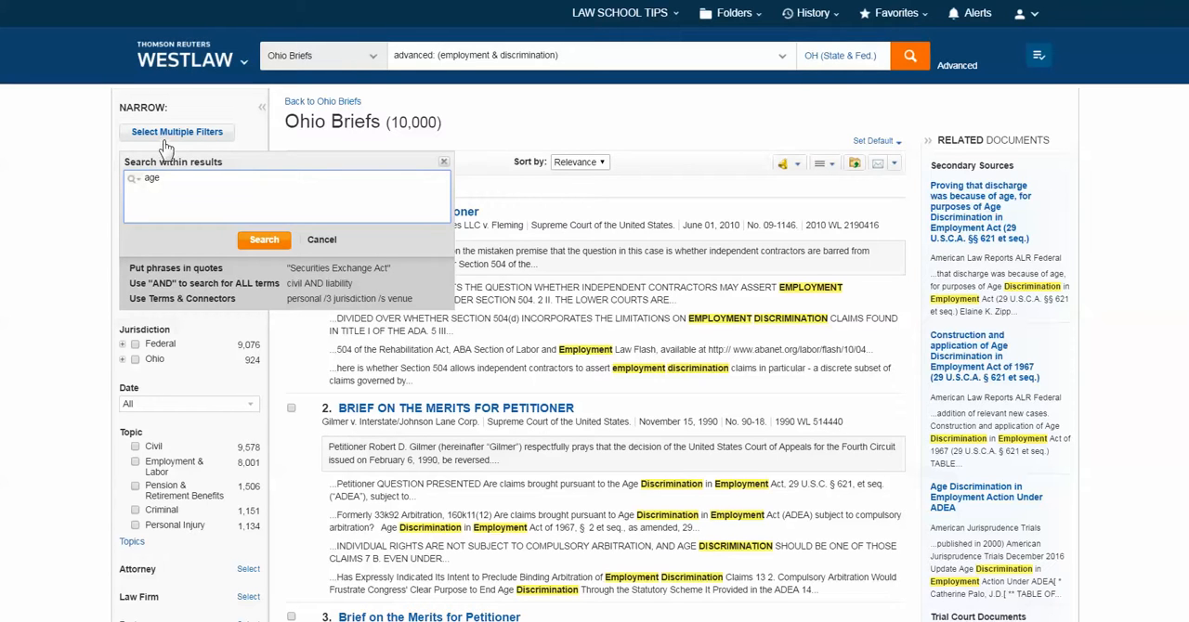
mouse_move(174, 130)
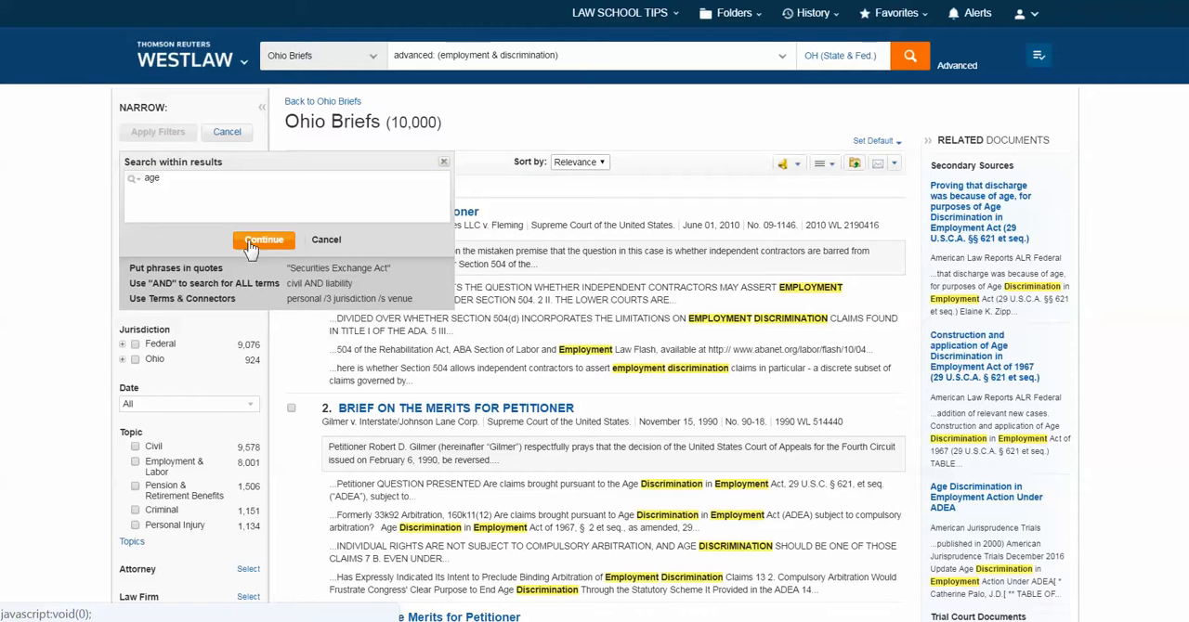
- Narrow results to briefs mentioning age from the Sixth Circuit Court of Appeals
click(263, 239)
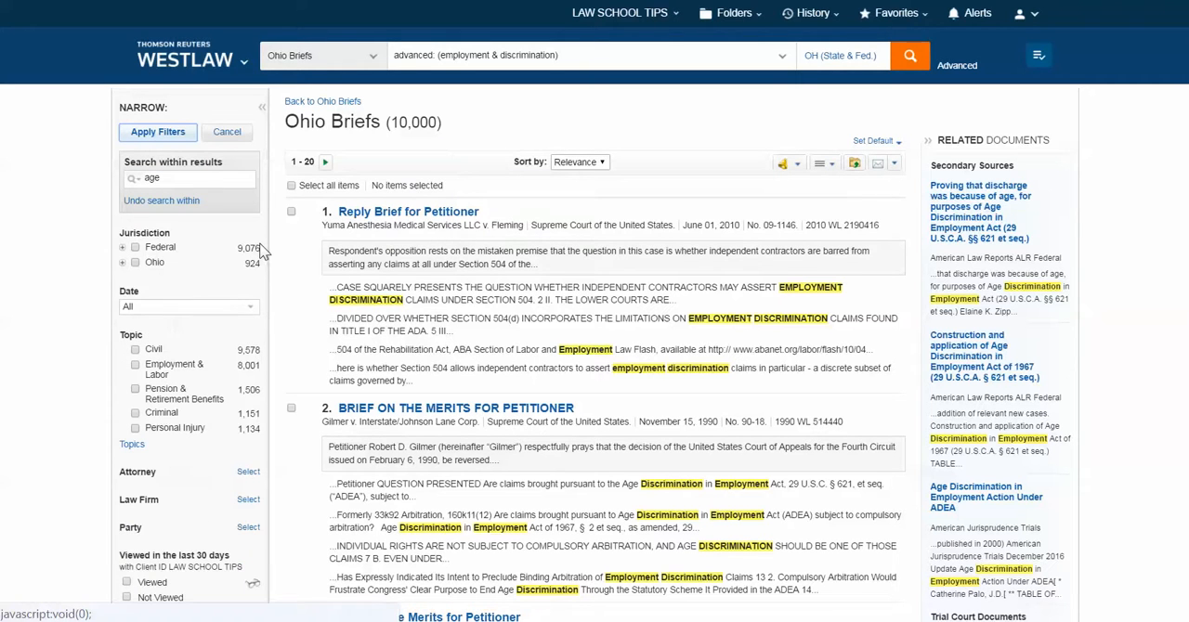
mouse_move(104, 301)
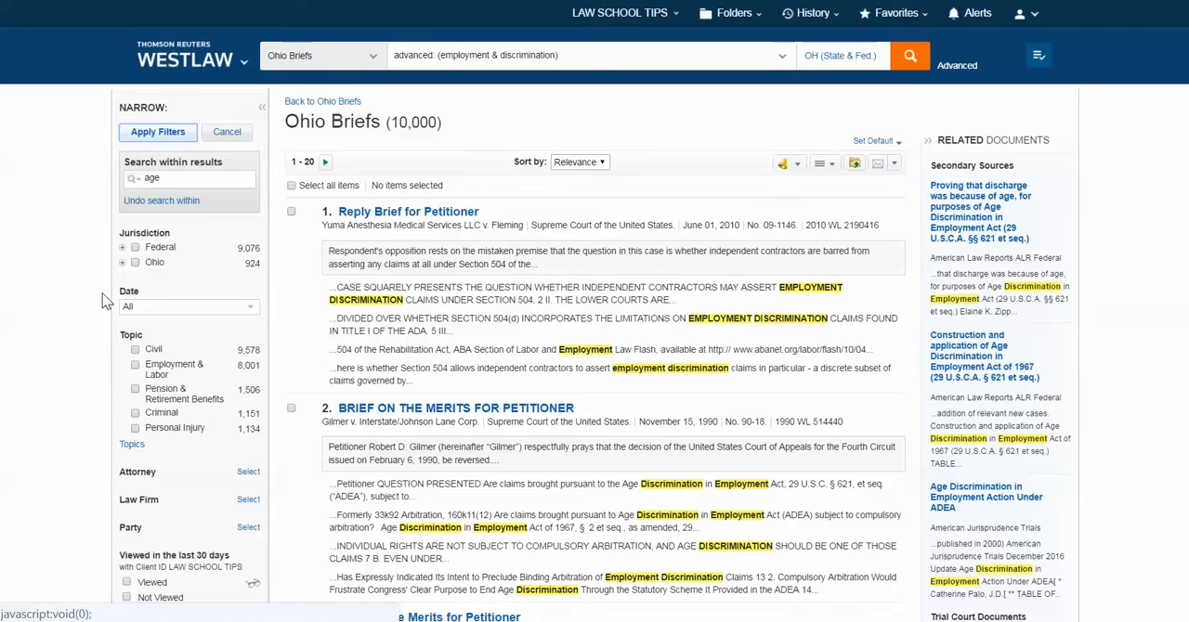
mouse_move(130, 245)
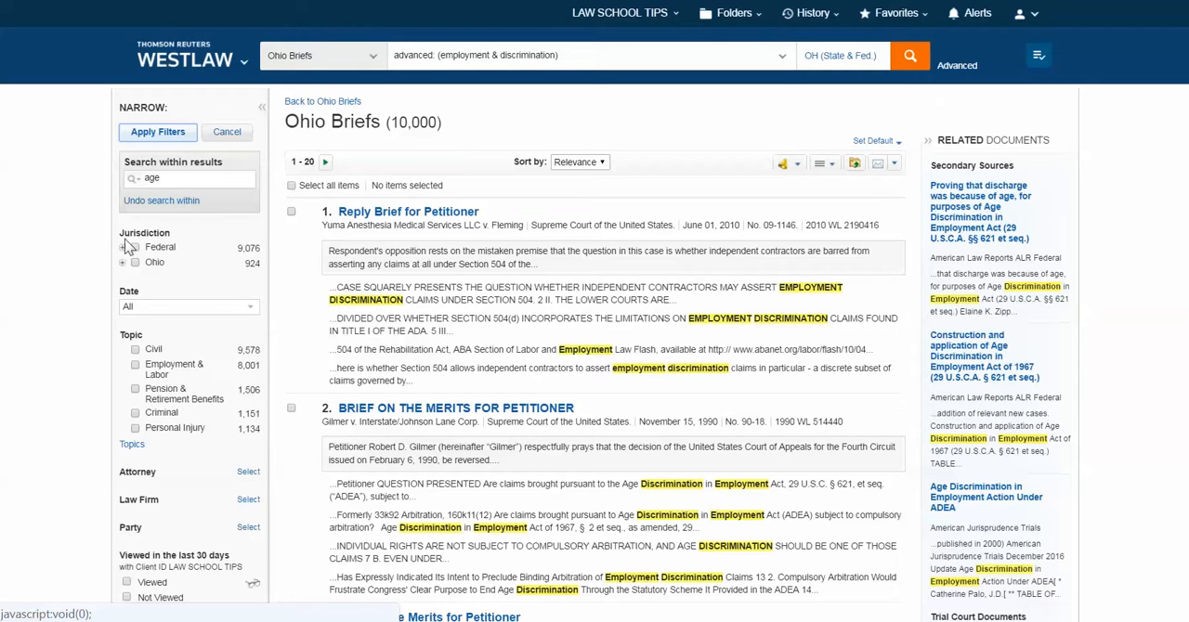
click(123, 247)
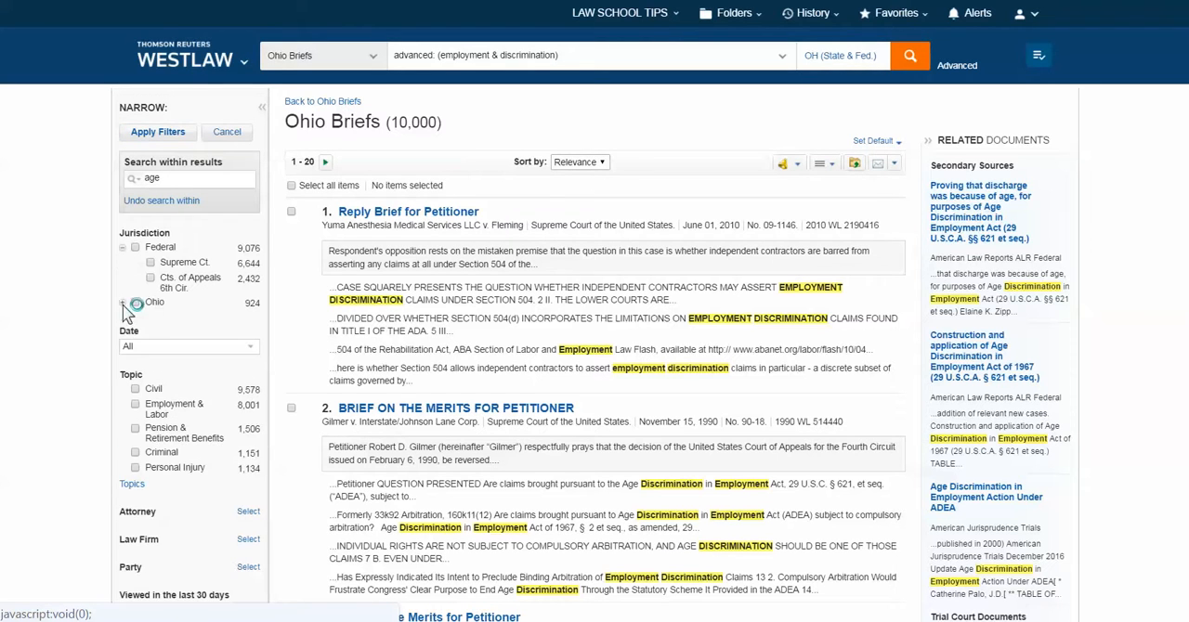
click(134, 303)
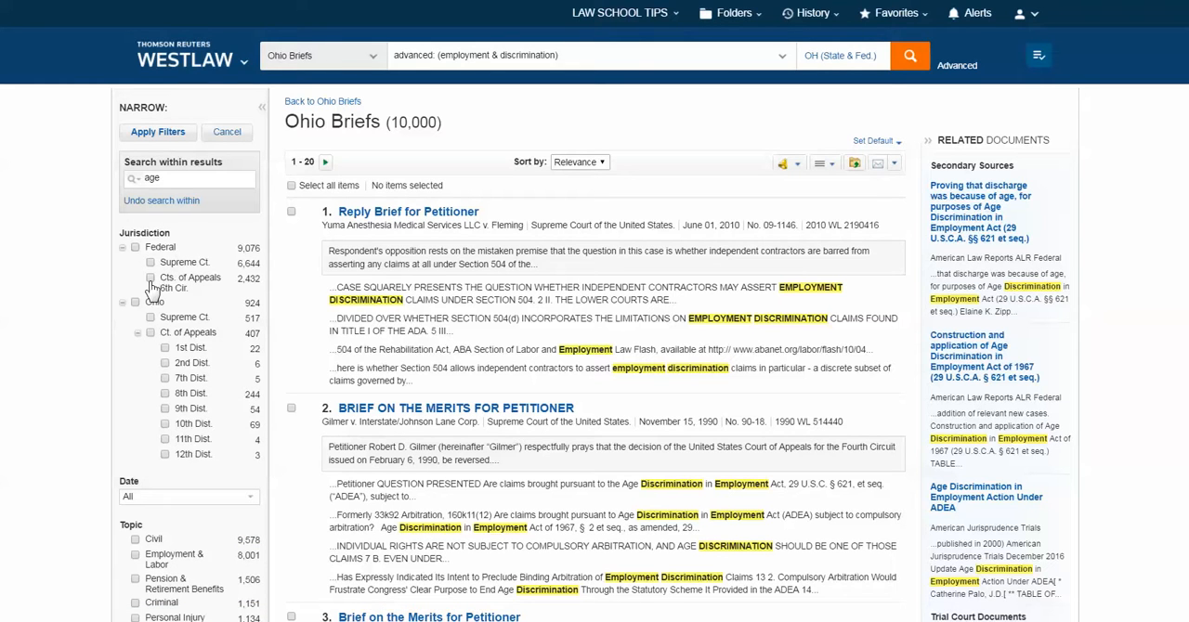
click(151, 278)
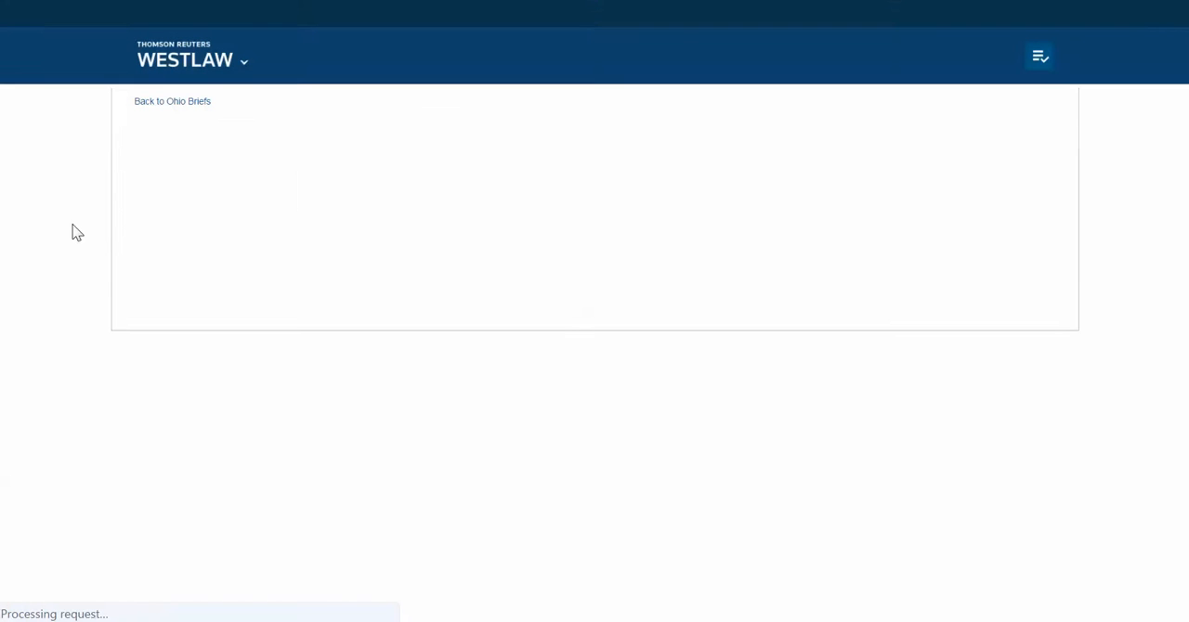
mouse_move(294, 297)
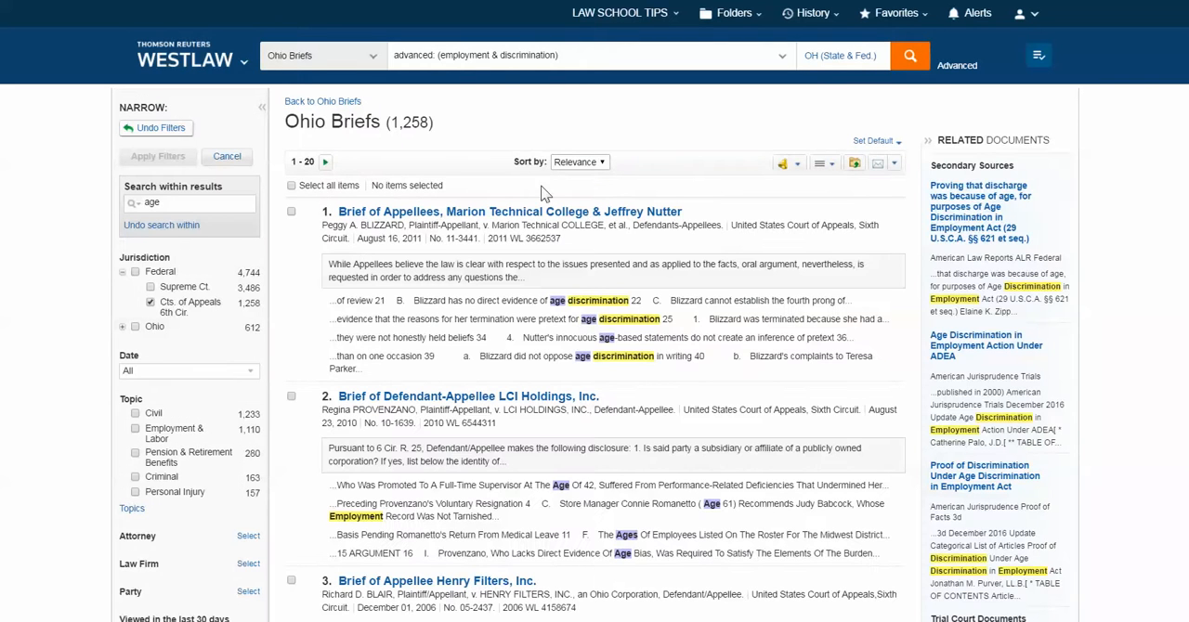
mouse_move(578, 186)
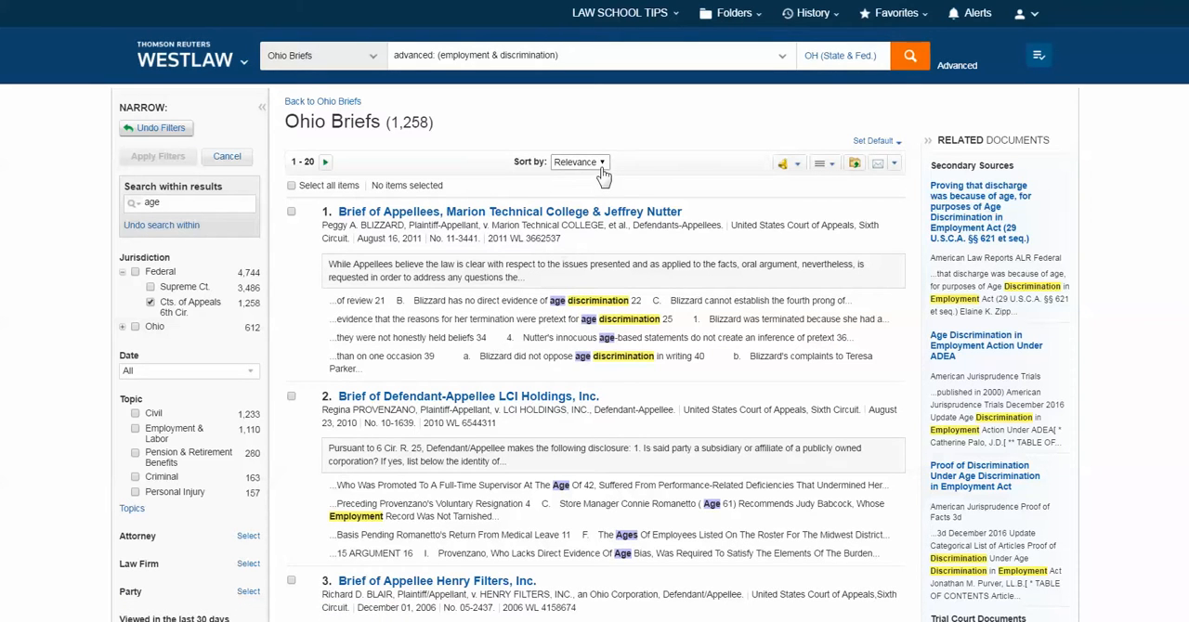
- Sort the 1,258 narrowed briefs by date, newest first
click(579, 162)
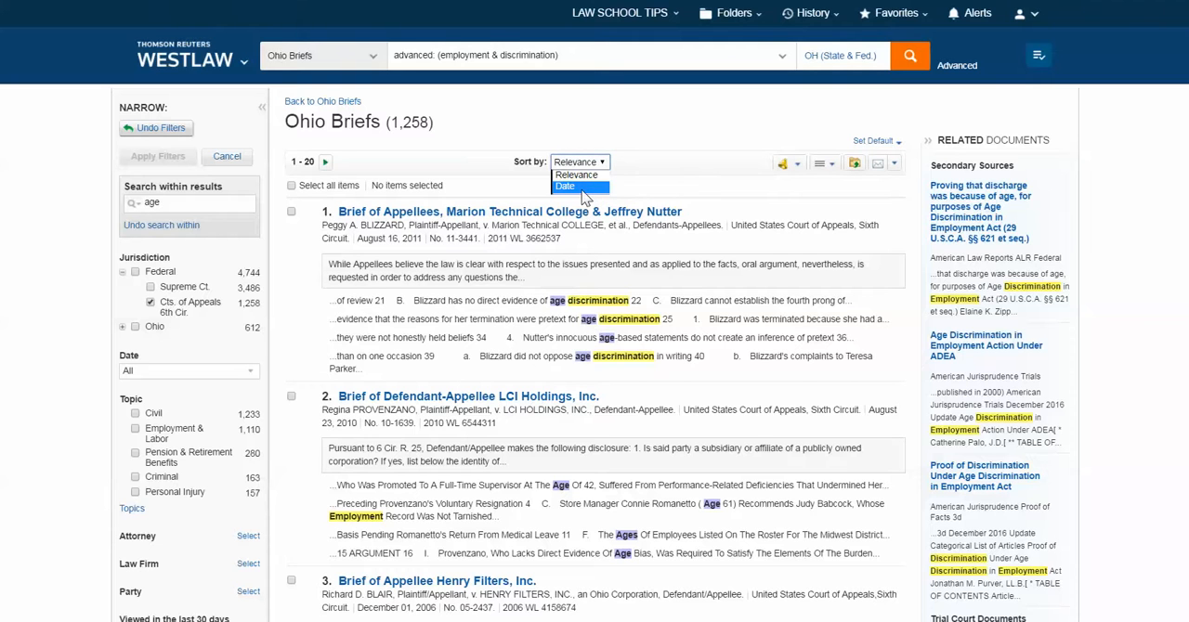
click(569, 186)
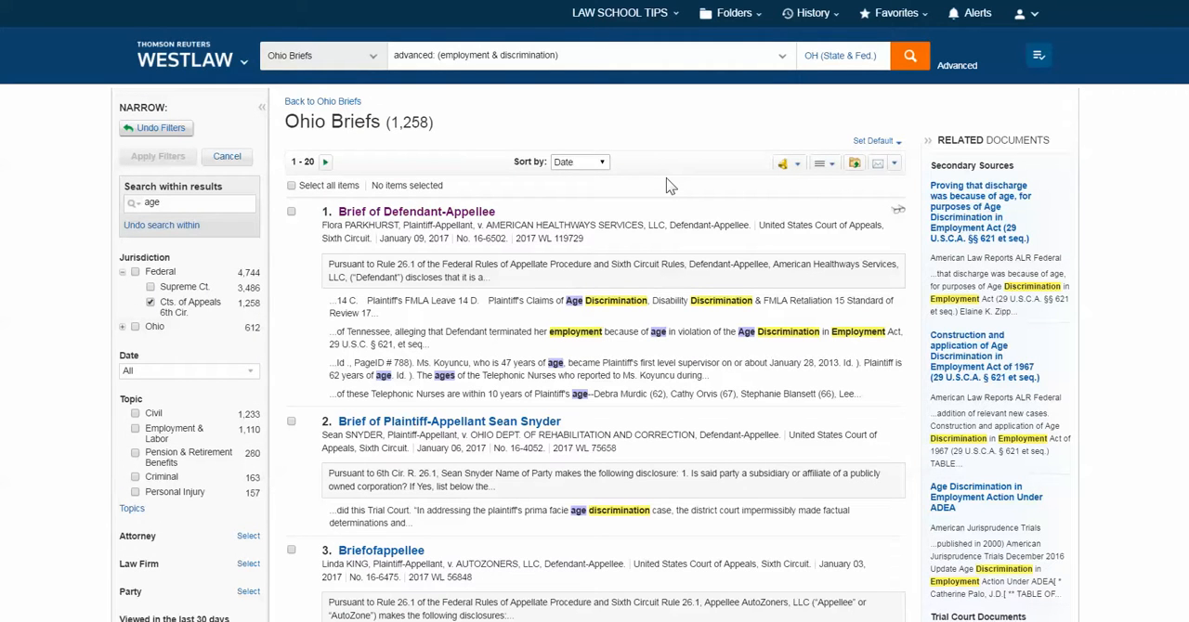
mouse_move(402, 257)
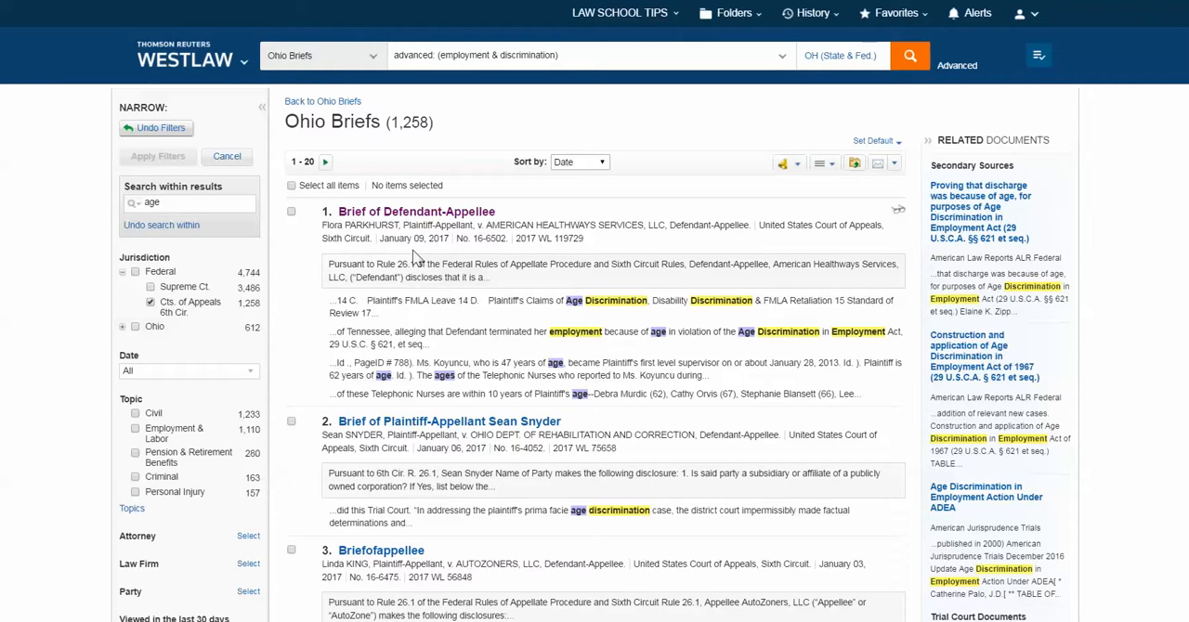
mouse_move(416, 223)
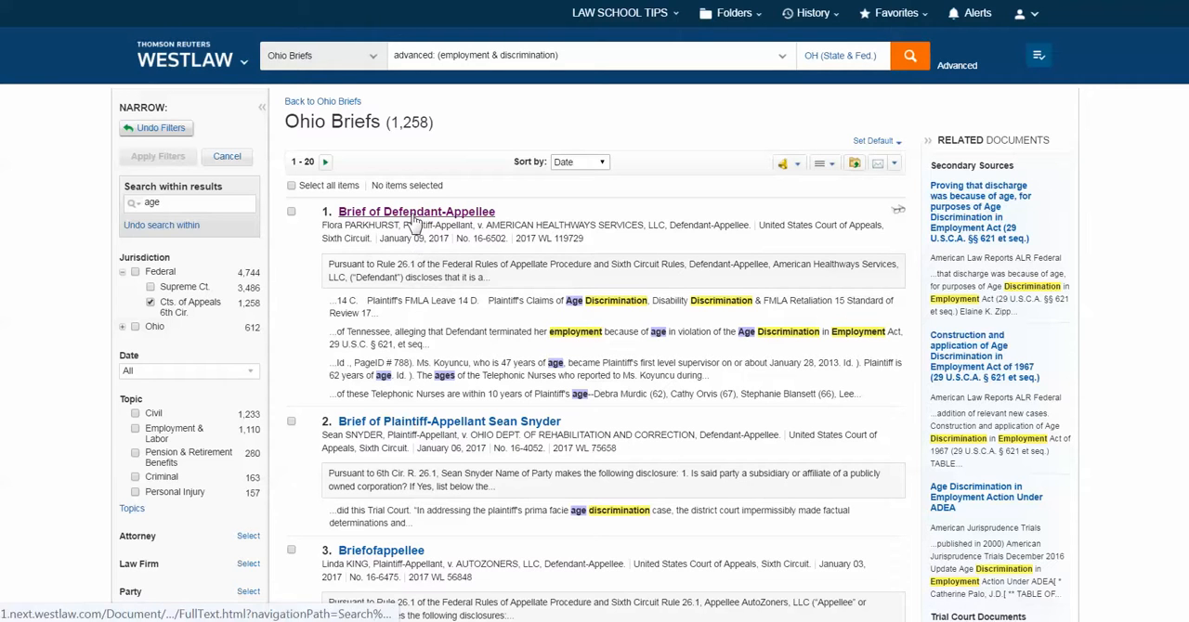
click(416, 212)
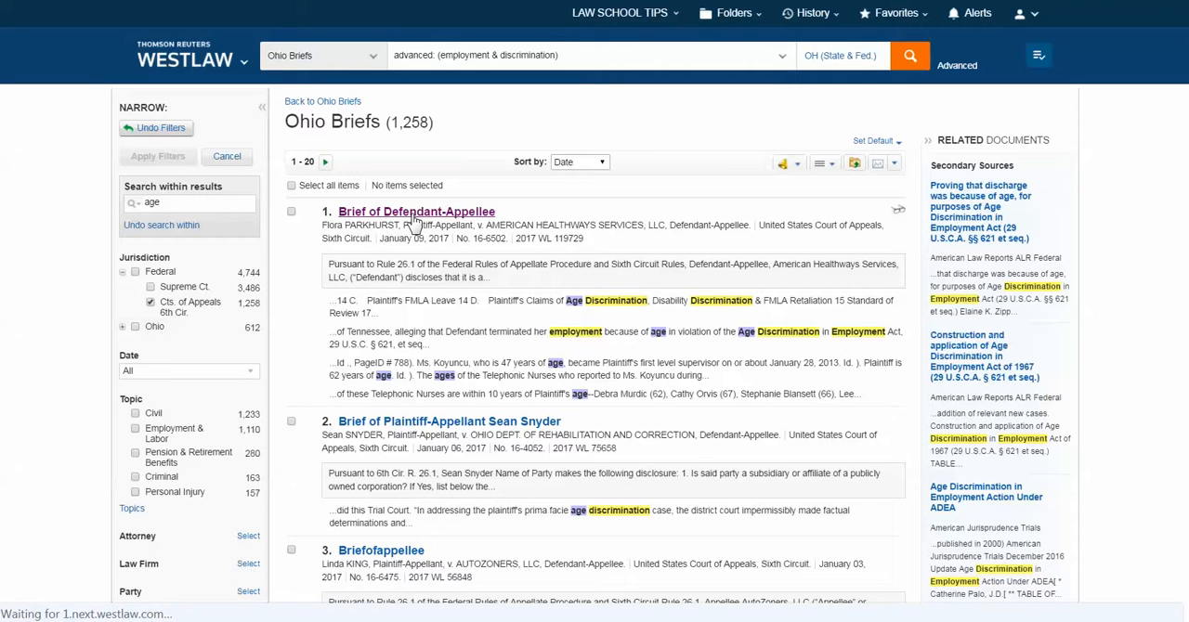
click(417, 212)
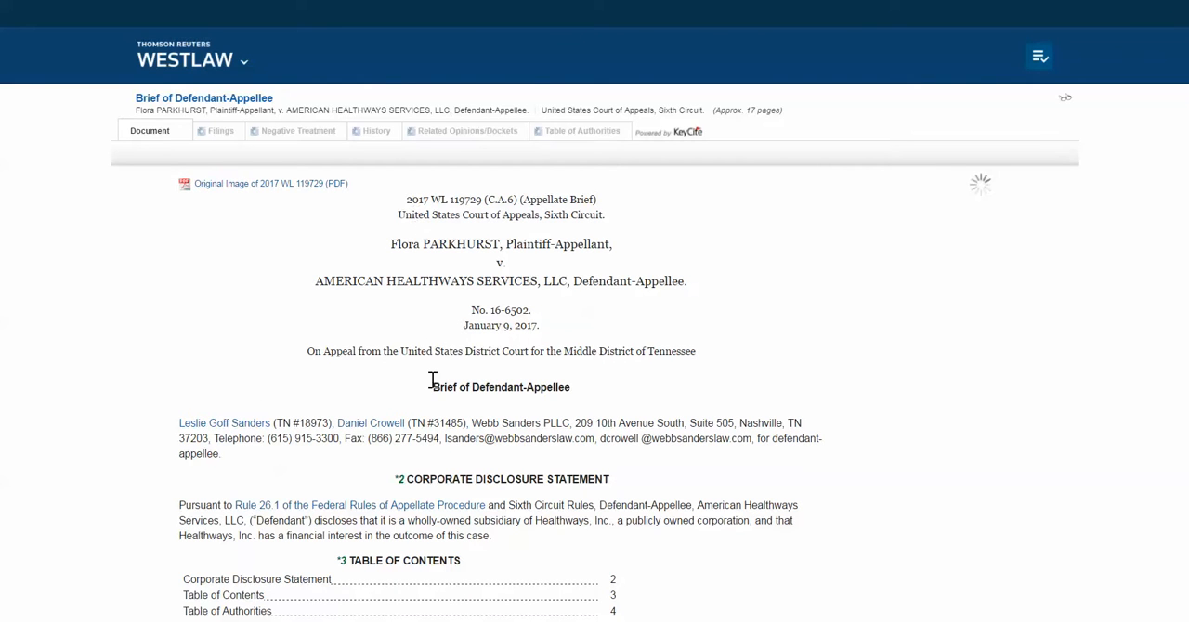
scroll(down, 3)
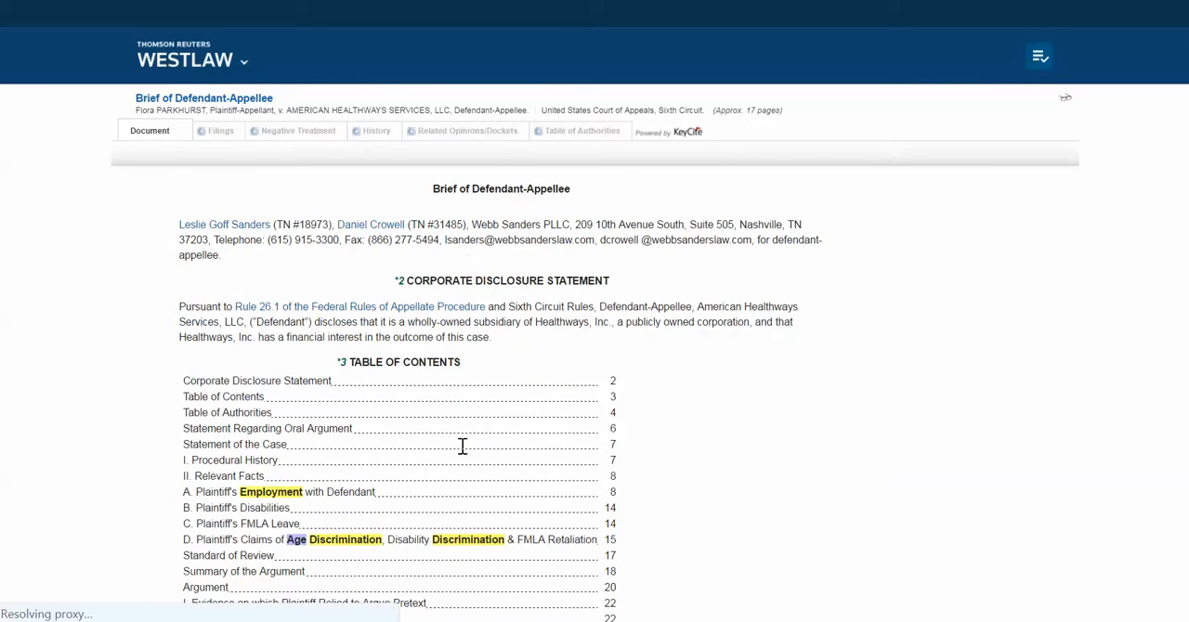
scroll(down, 3)
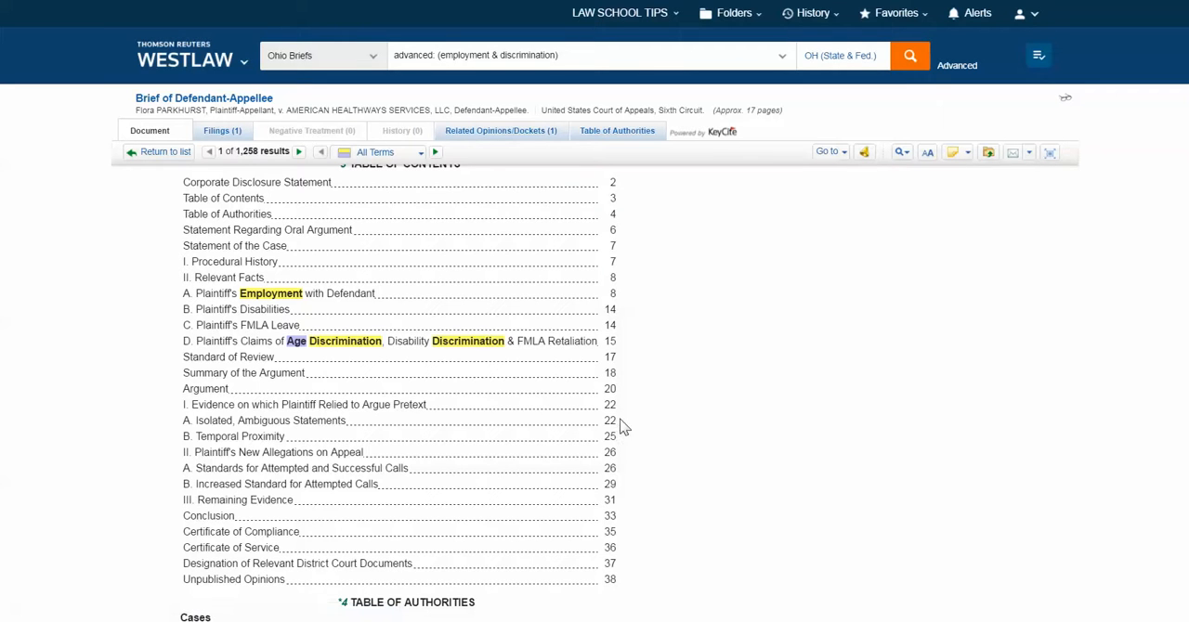
mouse_move(427, 483)
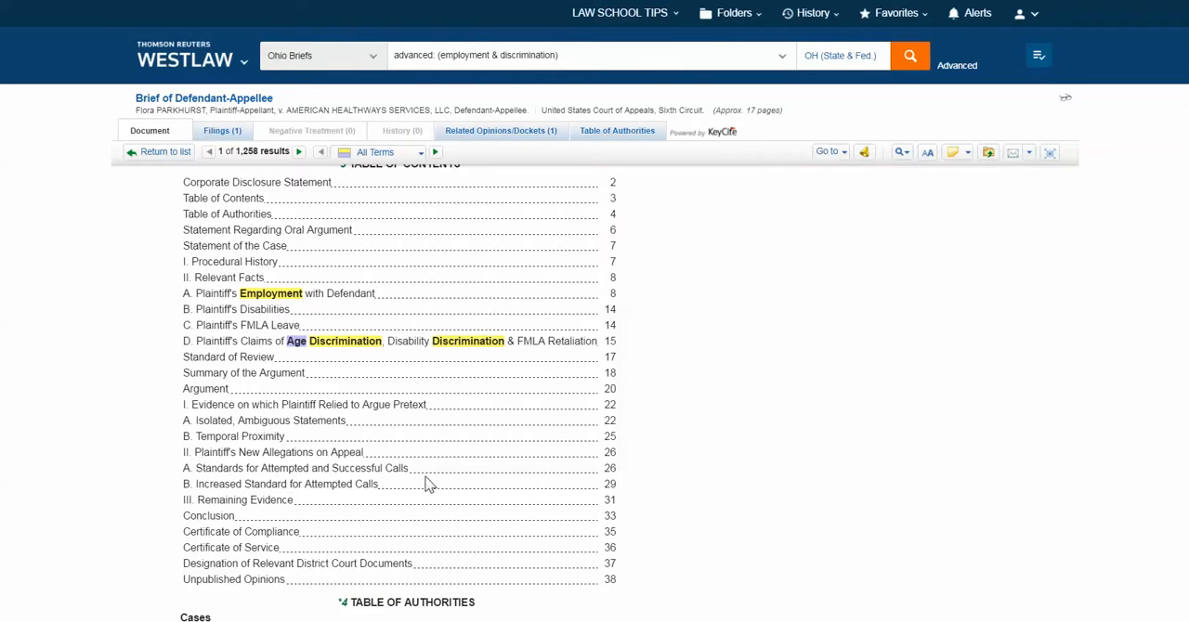
scroll(down, 3)
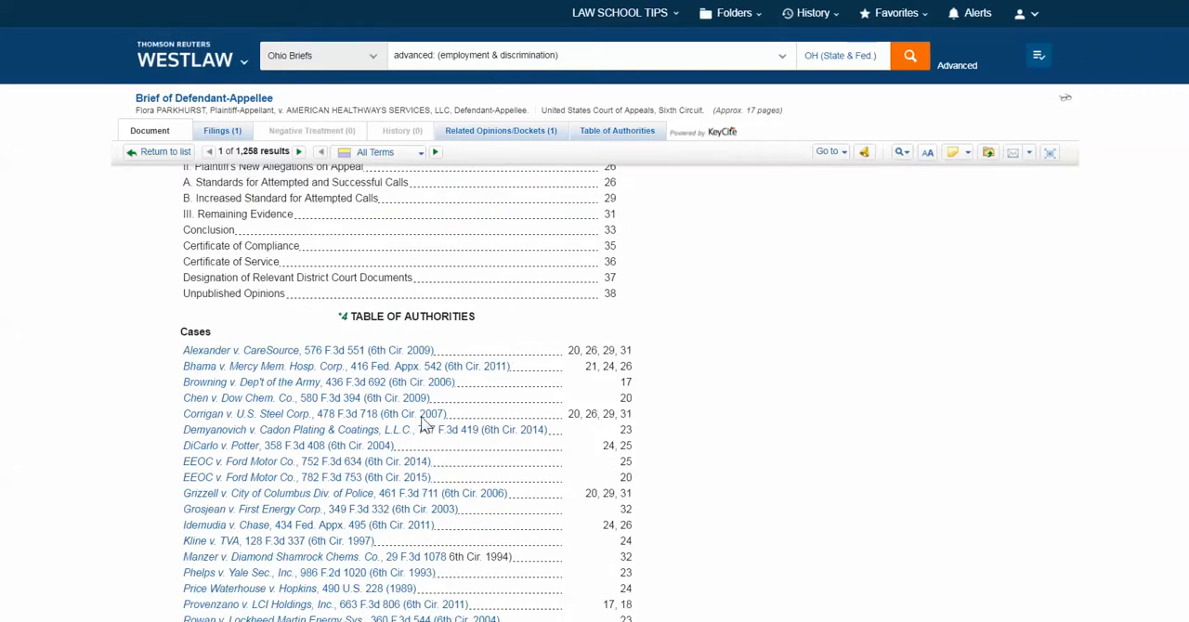
scroll(down, 3)
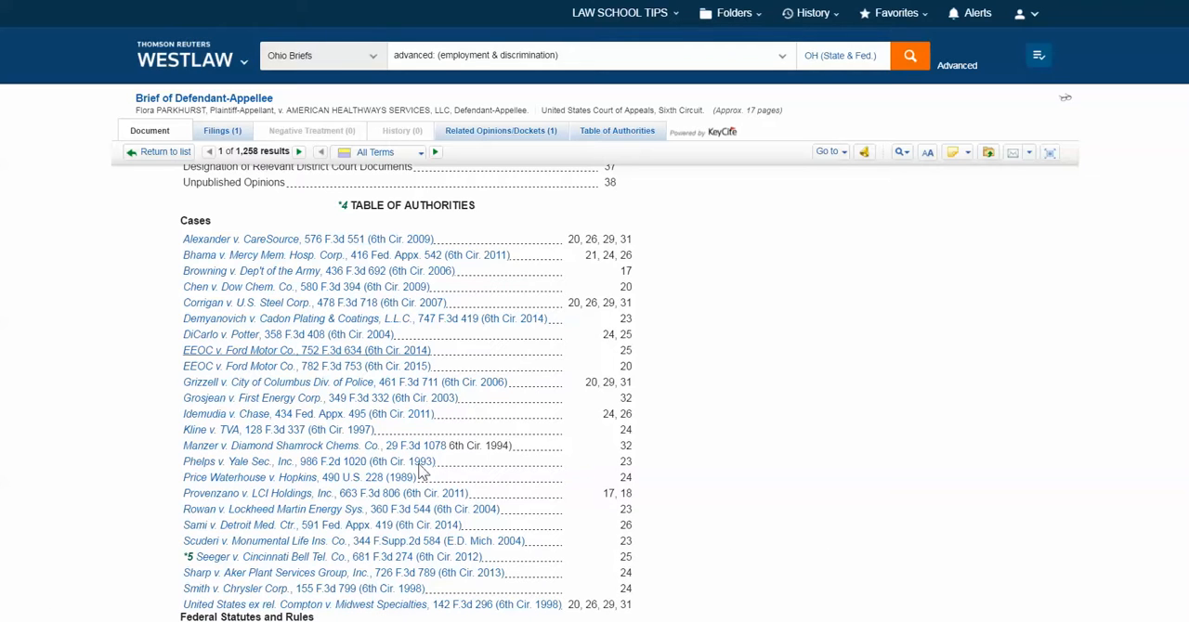
mouse_move(455, 514)
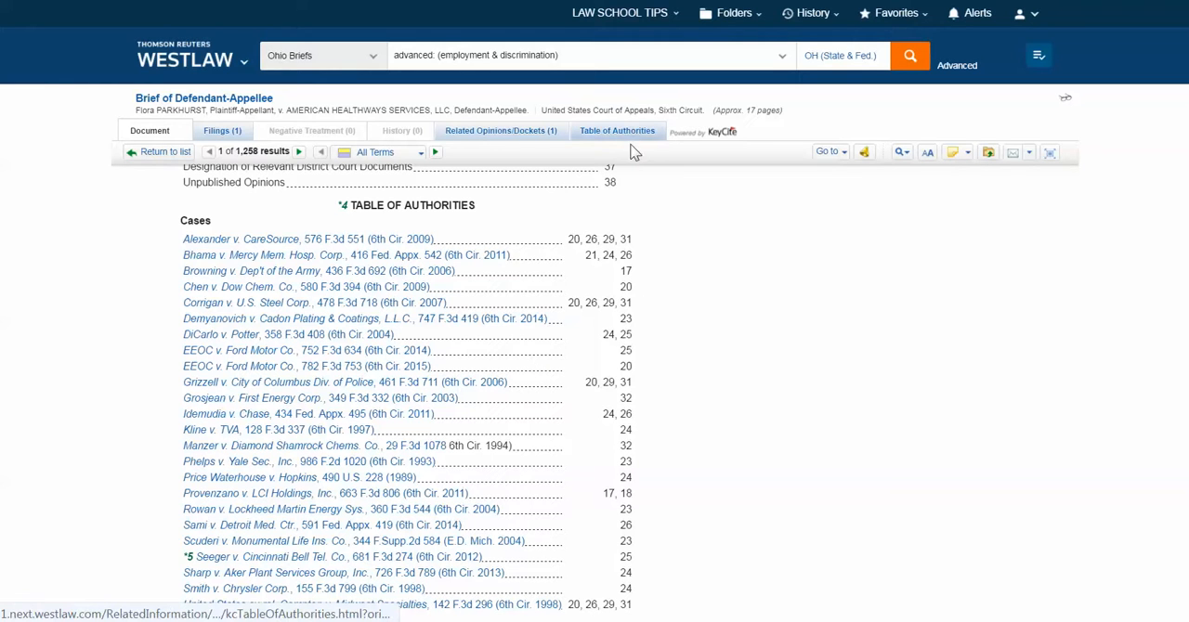
scroll(down, 3)
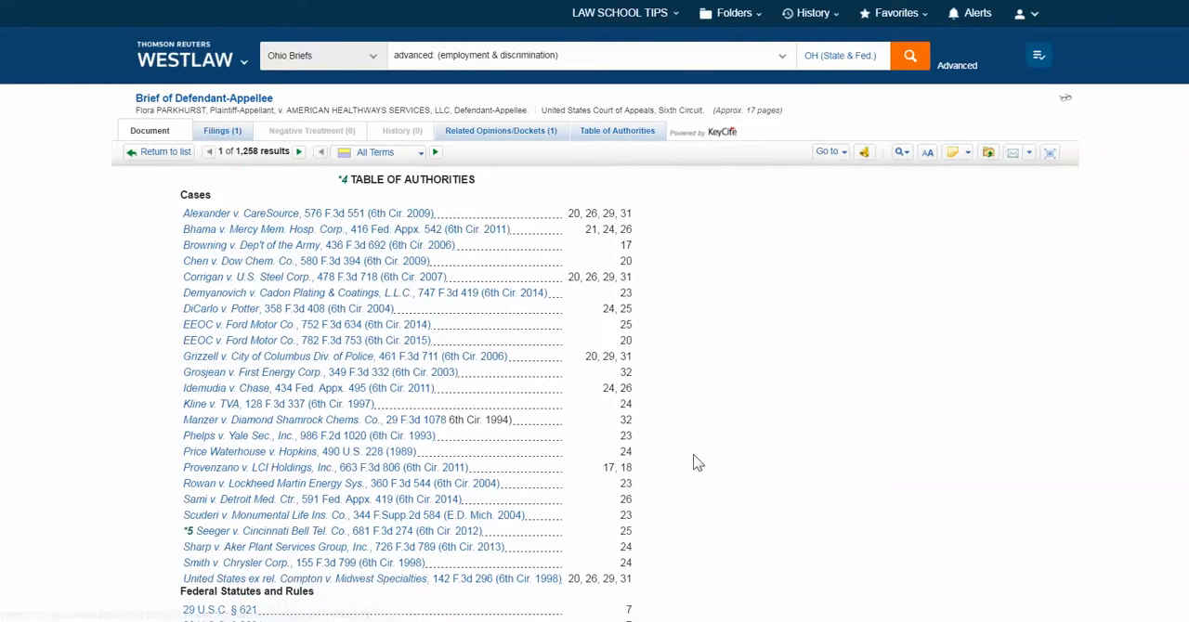
scroll(down, 3)
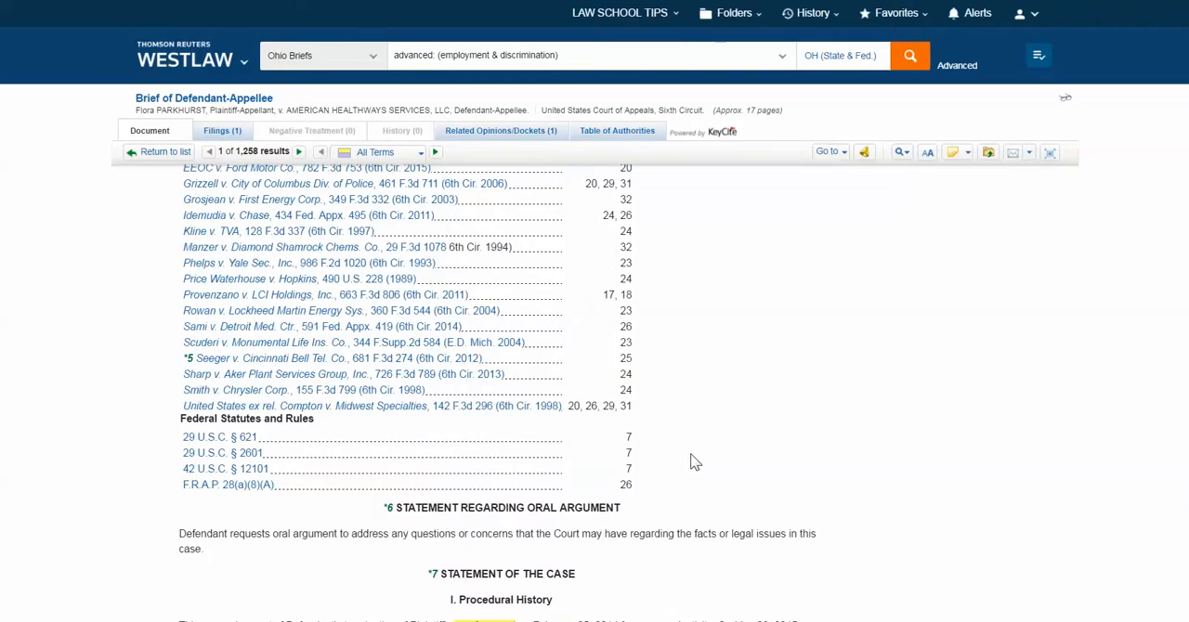
scroll(down, 3)
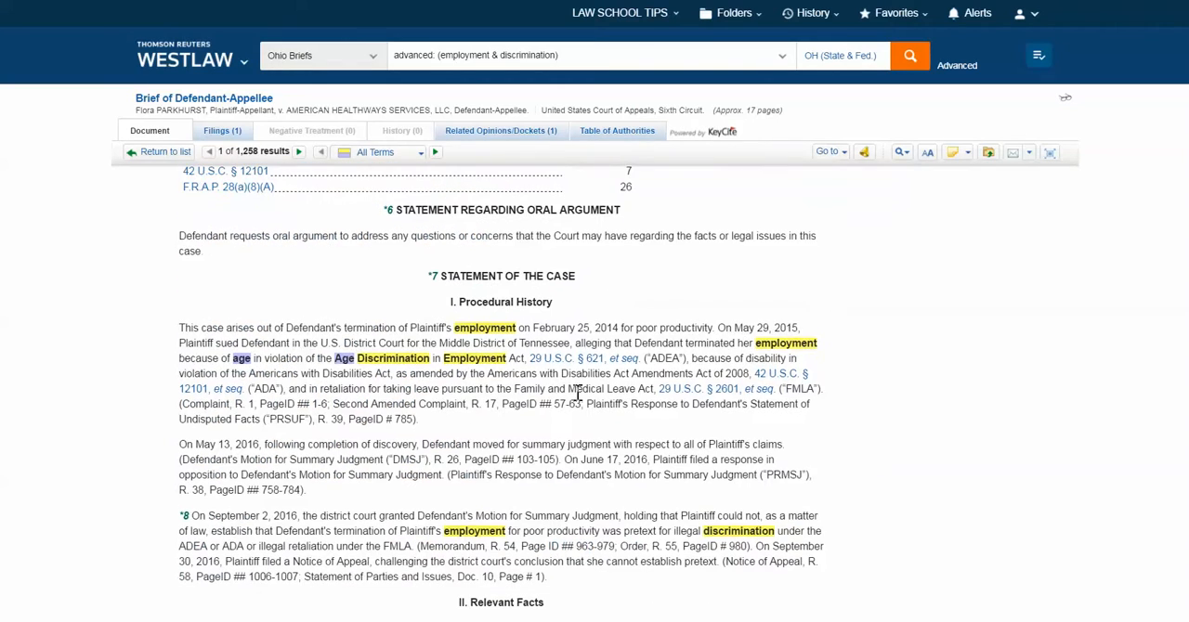
scroll(down, 3)
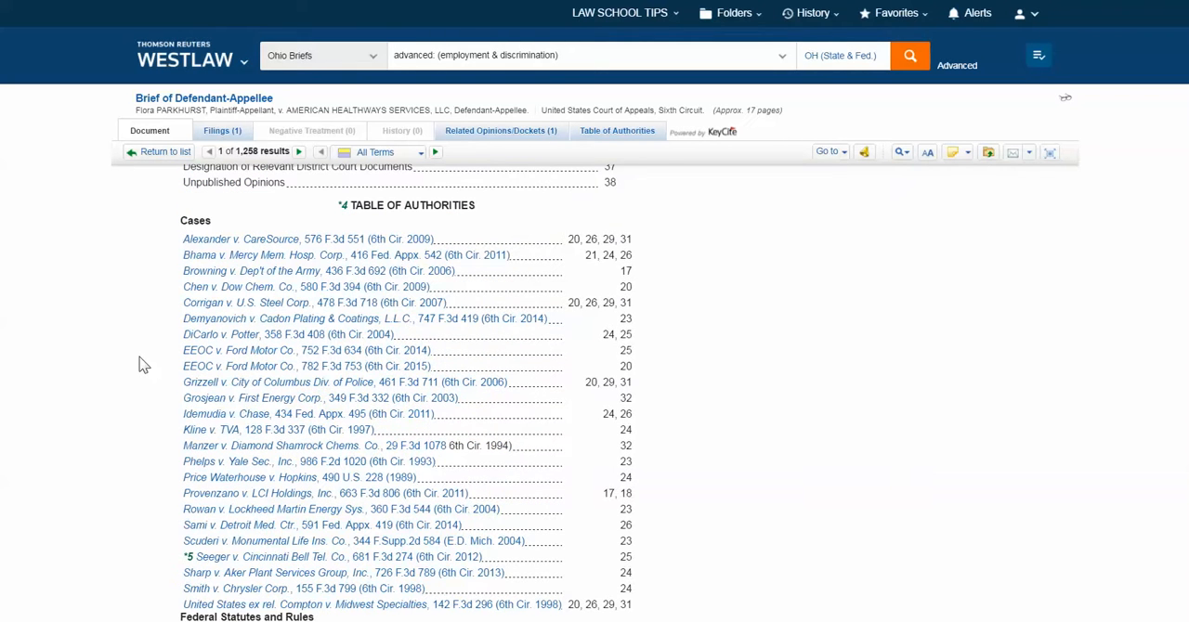
mouse_move(275, 334)
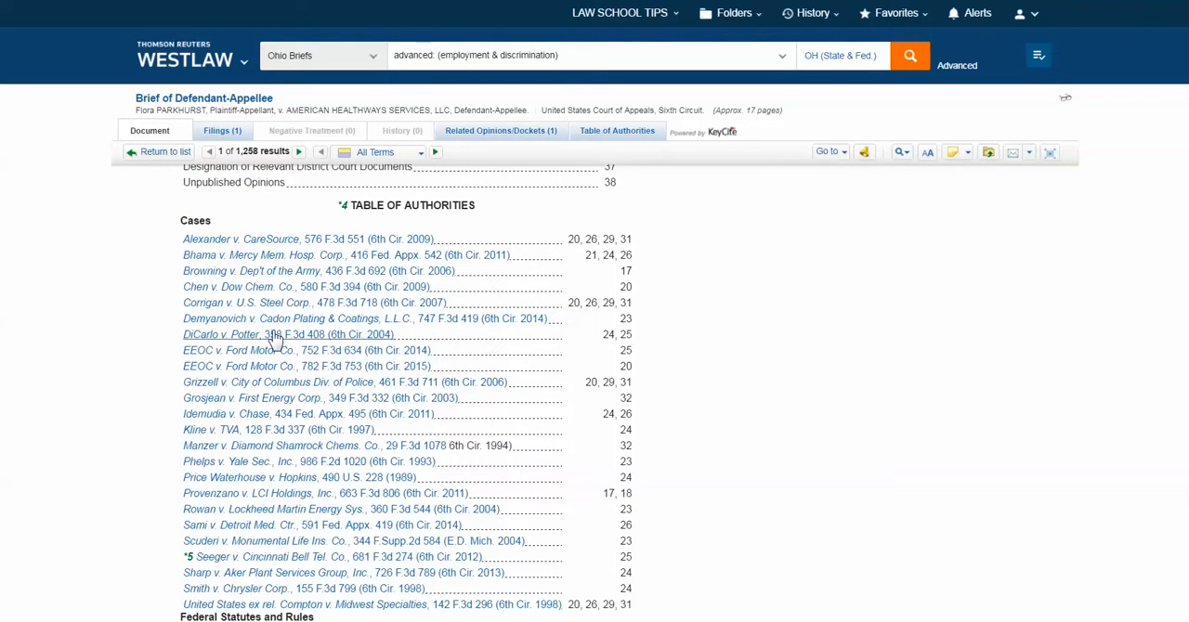
mouse_move(233, 326)
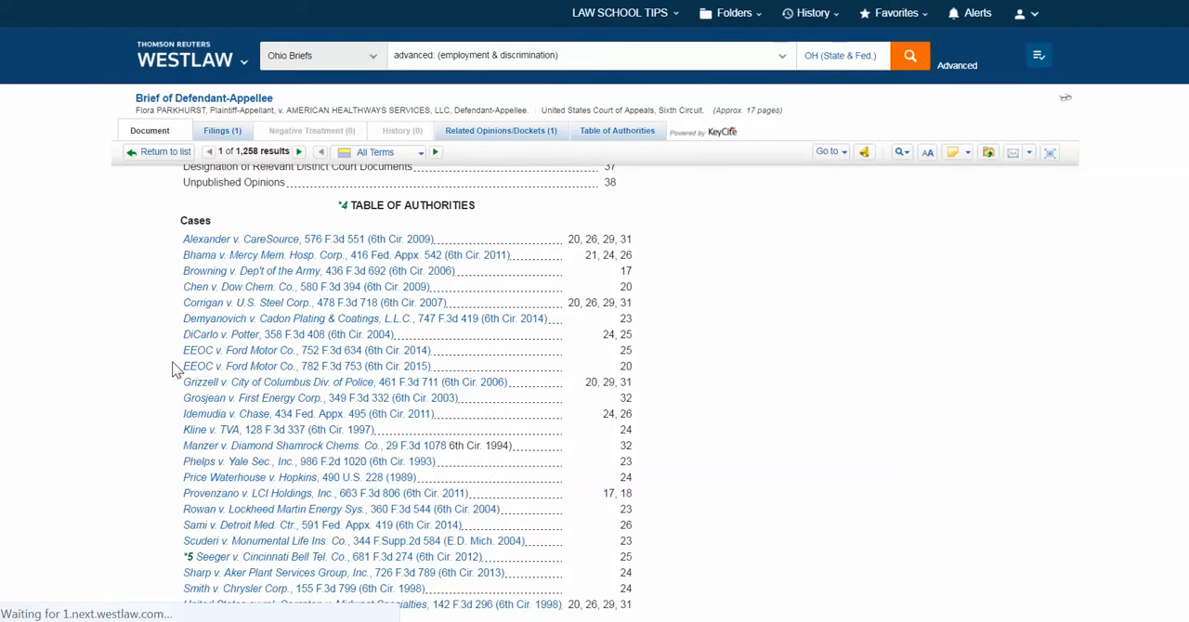
- Open Demyanovich v. Cadon Plating & Coatings from the brief's Table of Authorities
click(288, 318)
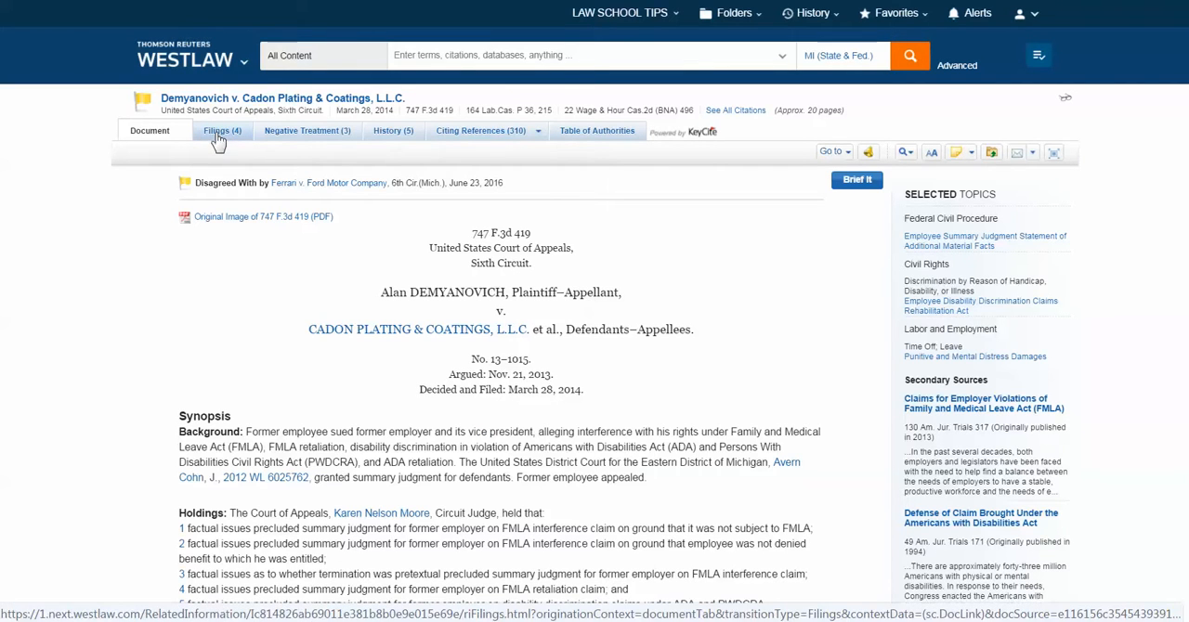
- View the case's Filings, look at the Brief of Appellees, and return to the filings list
click(216, 130)
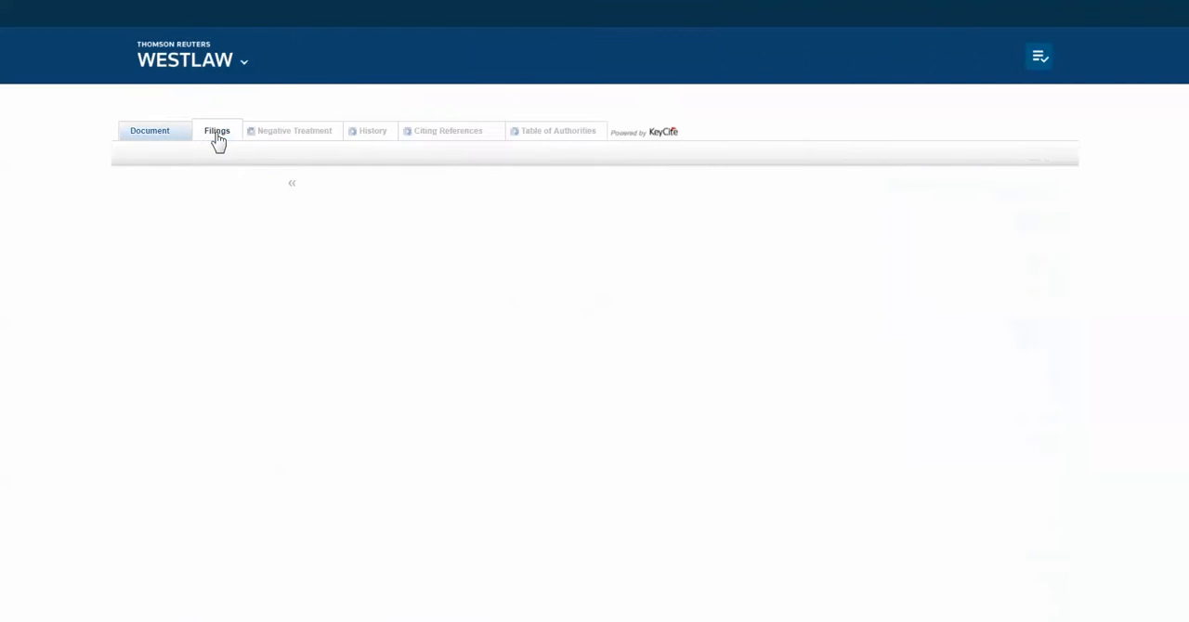
click(216, 130)
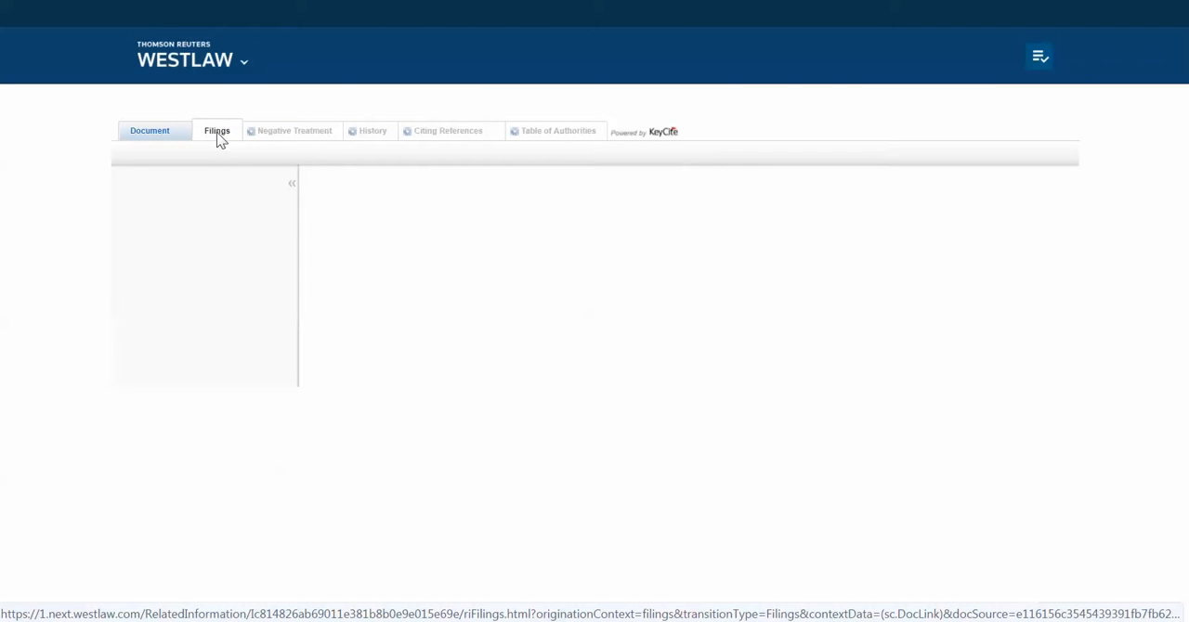
click(218, 130)
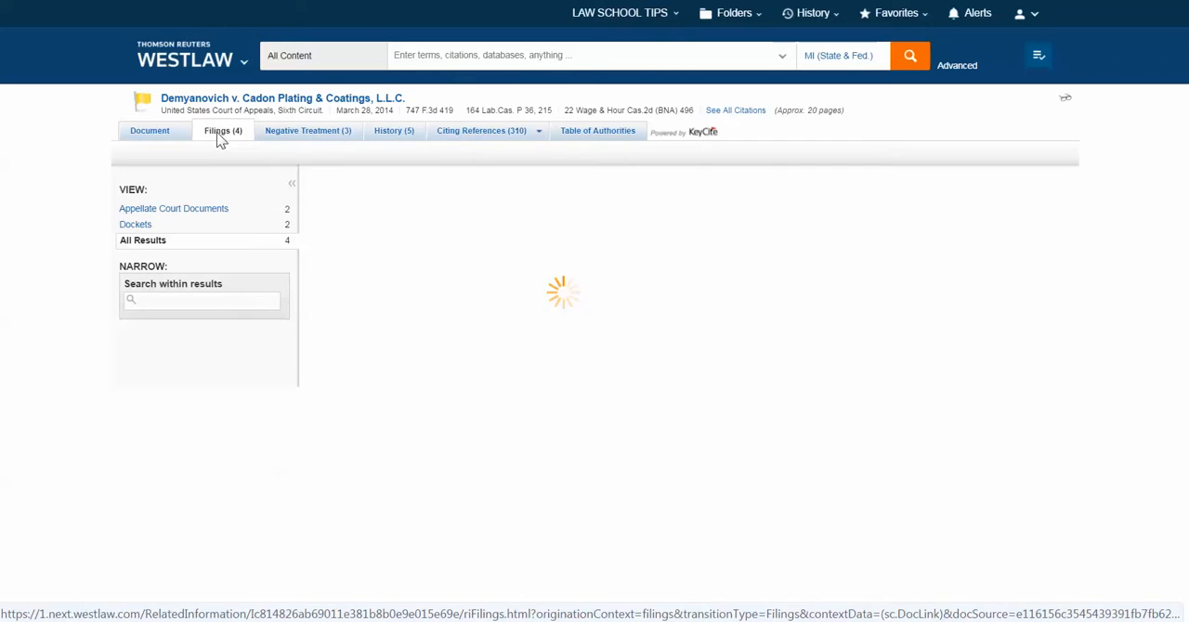
click(223, 130)
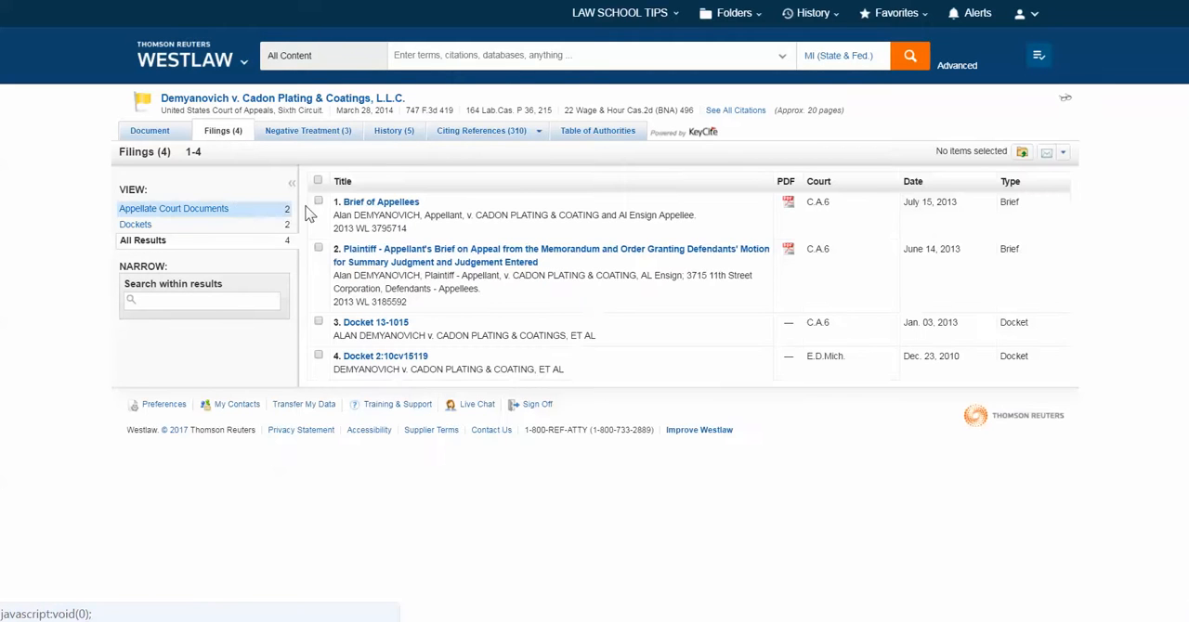
mouse_move(428, 257)
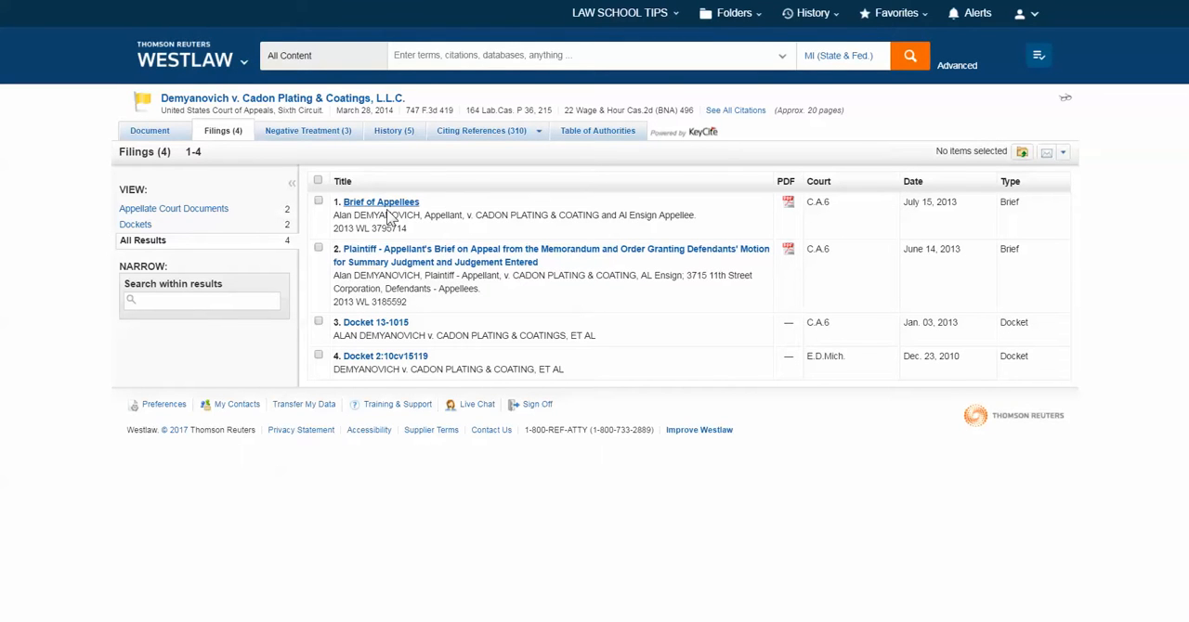
click(381, 201)
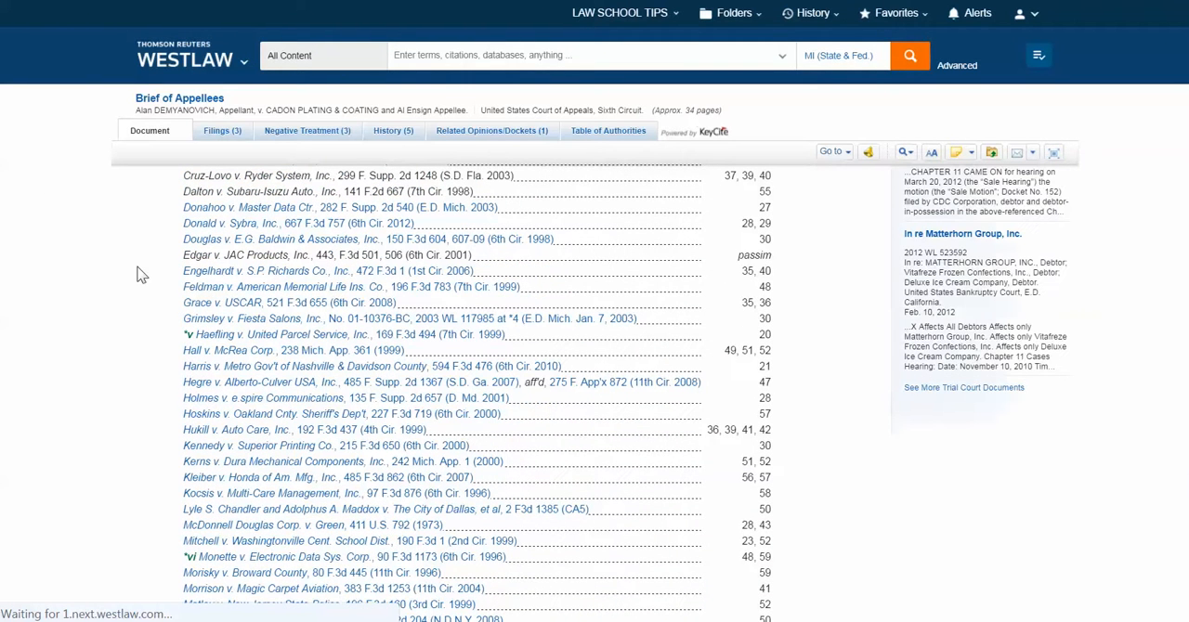
click(223, 130)
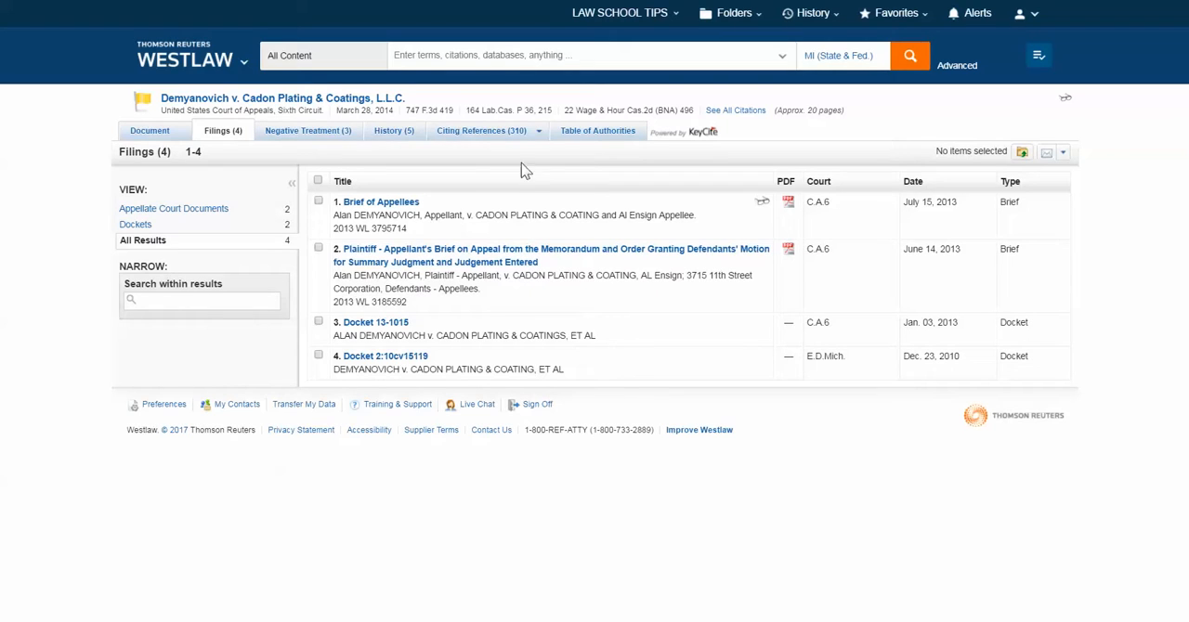
- Show the case's Citing References narrowed to appellate court documents
click(539, 130)
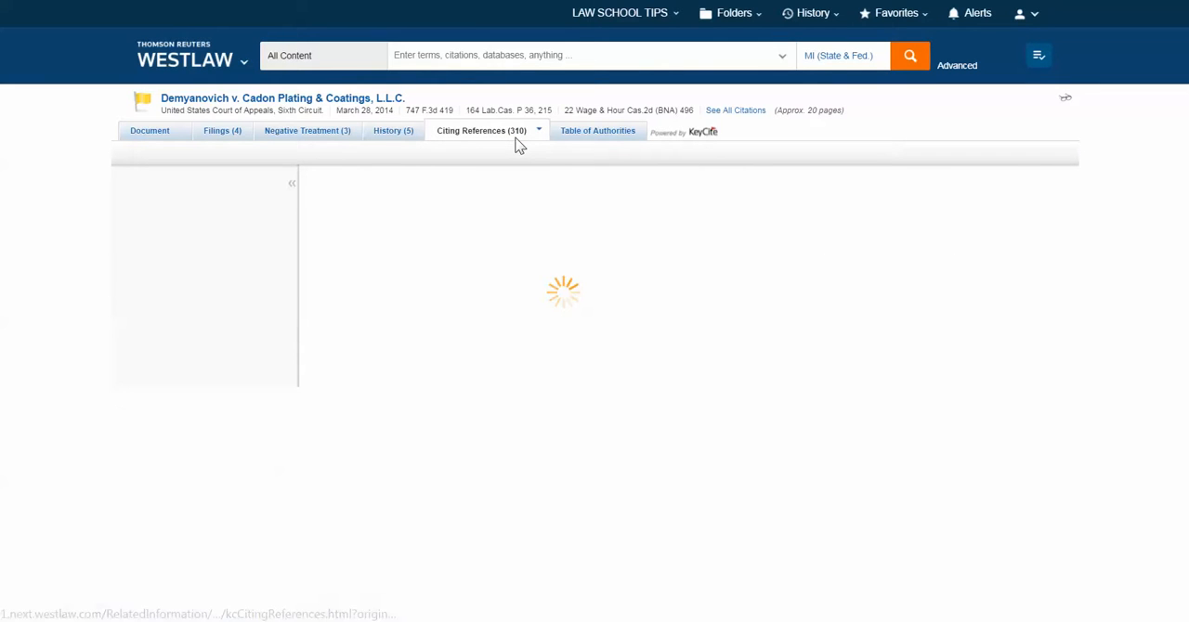
click(485, 130)
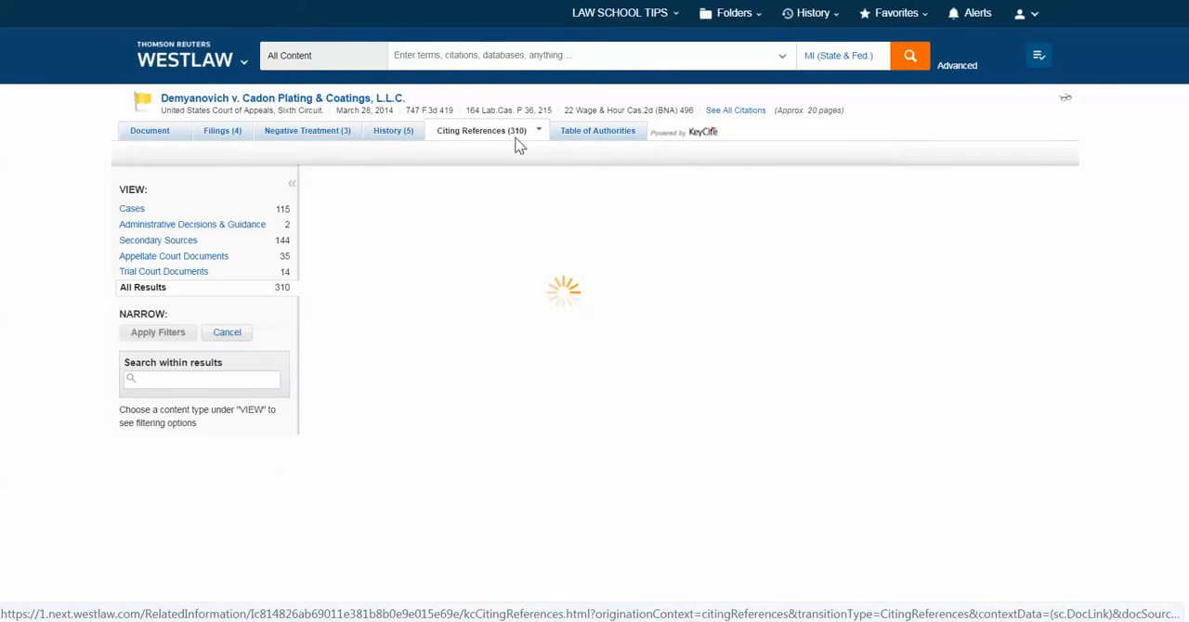
click(479, 130)
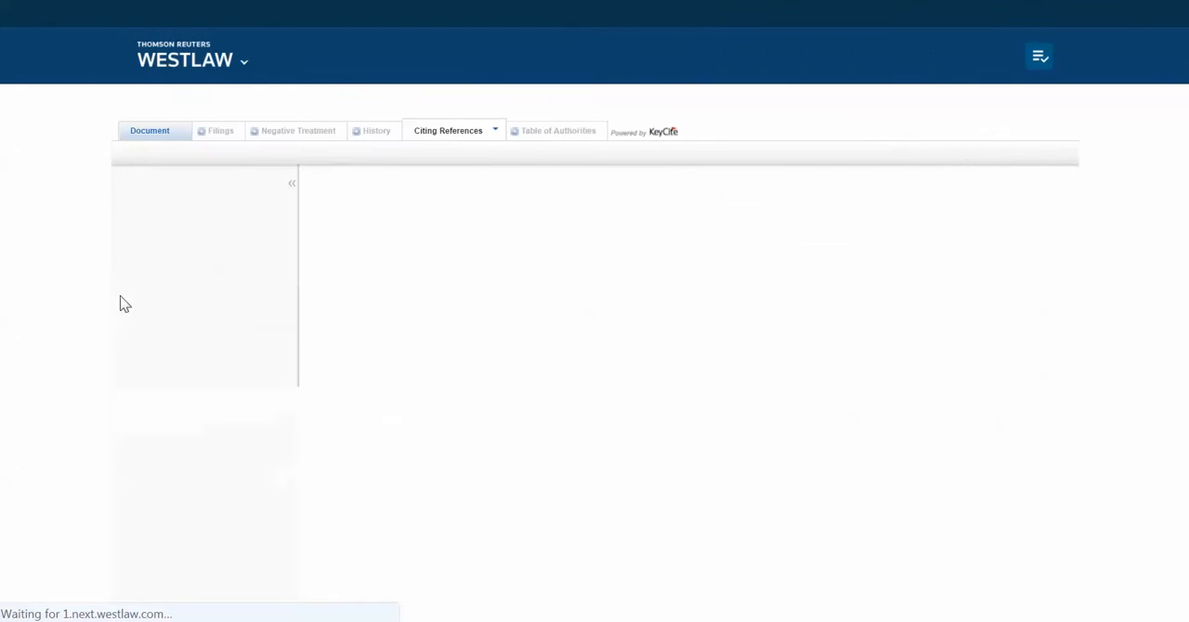
mouse_move(104, 357)
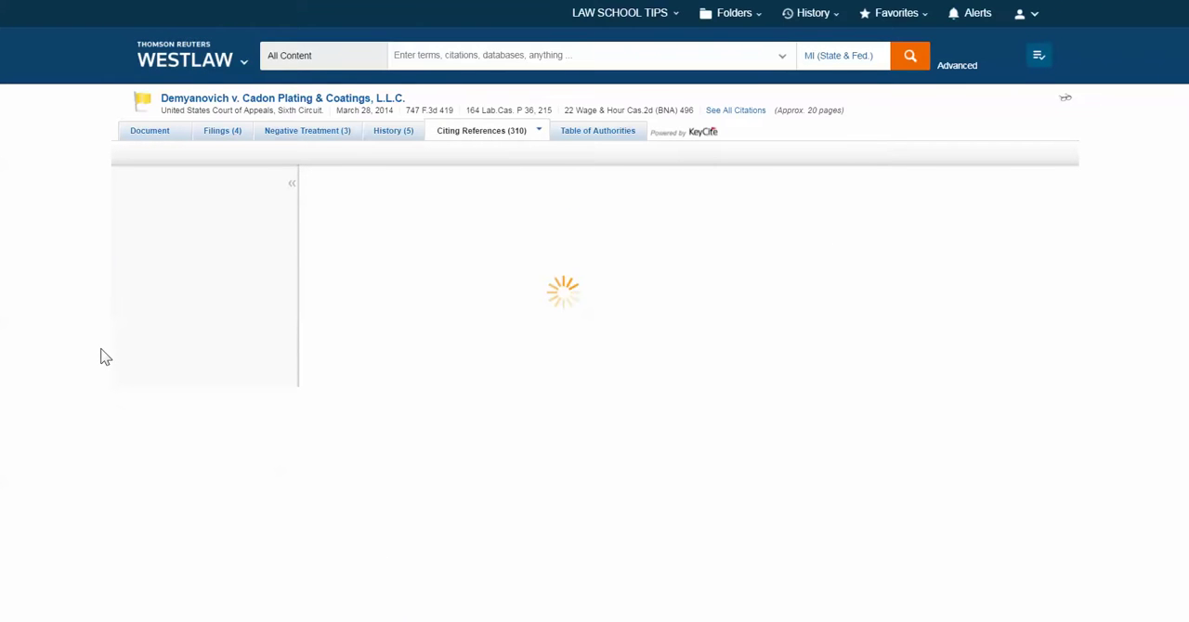
mouse_move(119, 351)
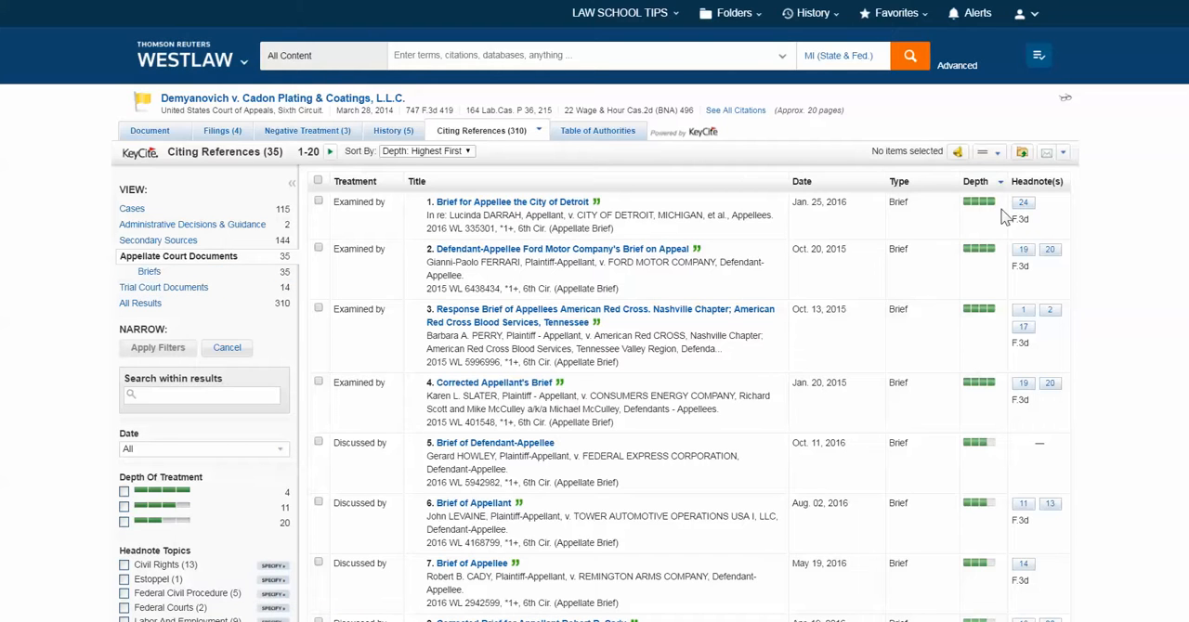
mouse_move(1022, 249)
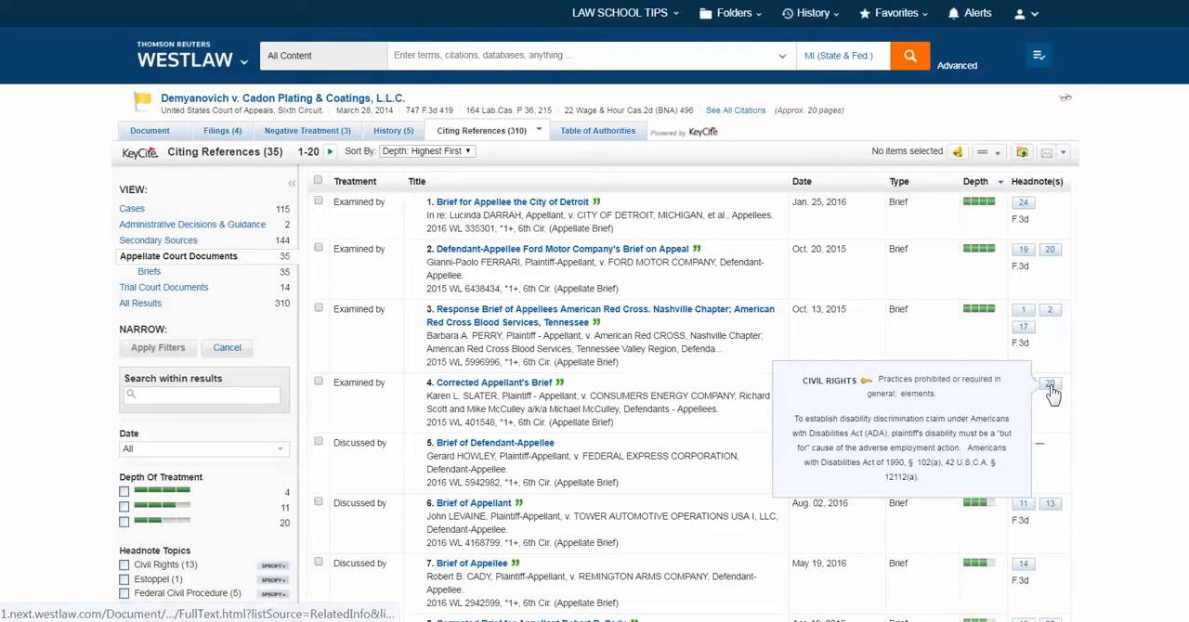
mouse_move(1126, 375)
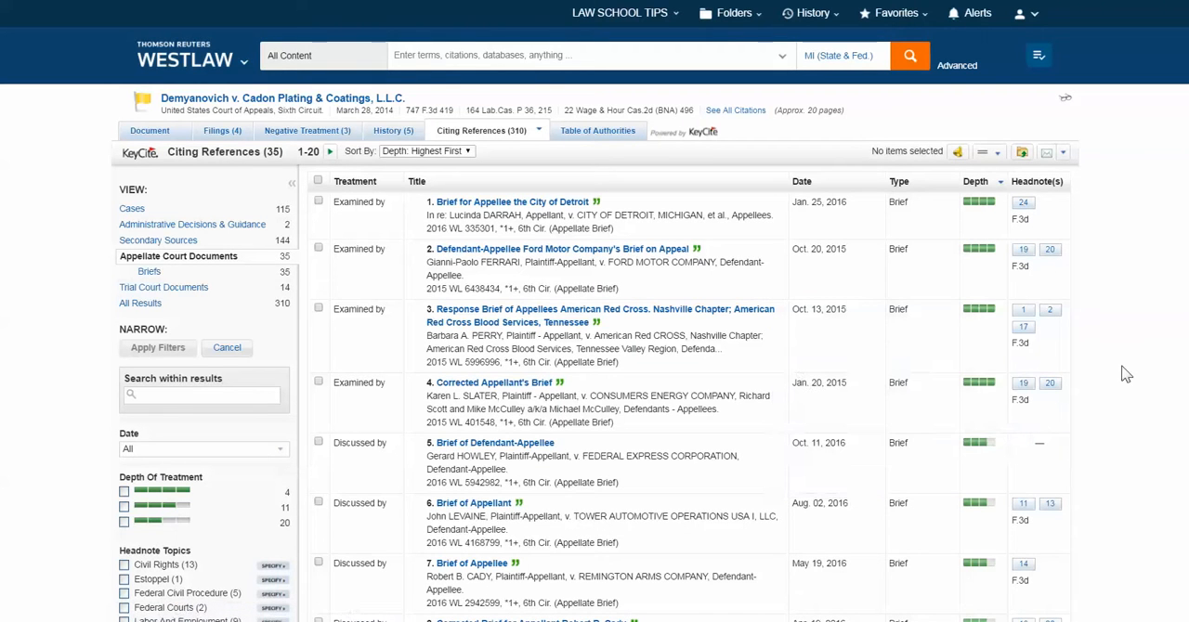